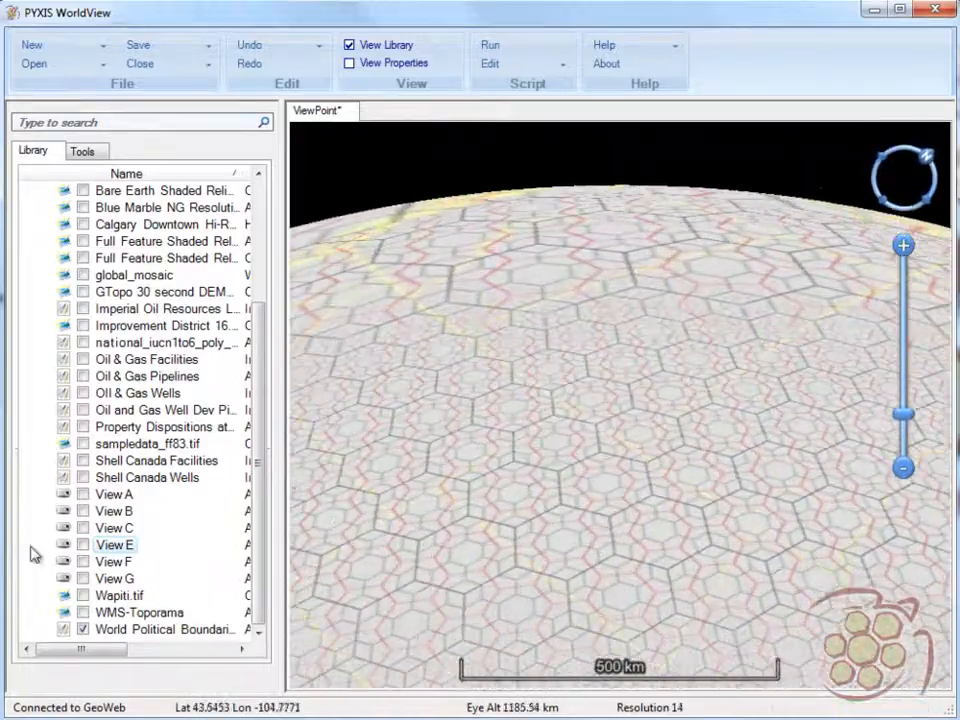
- Open the View E saved view from the Library
{"action": "double_click", "coordinate": [114, 578]}
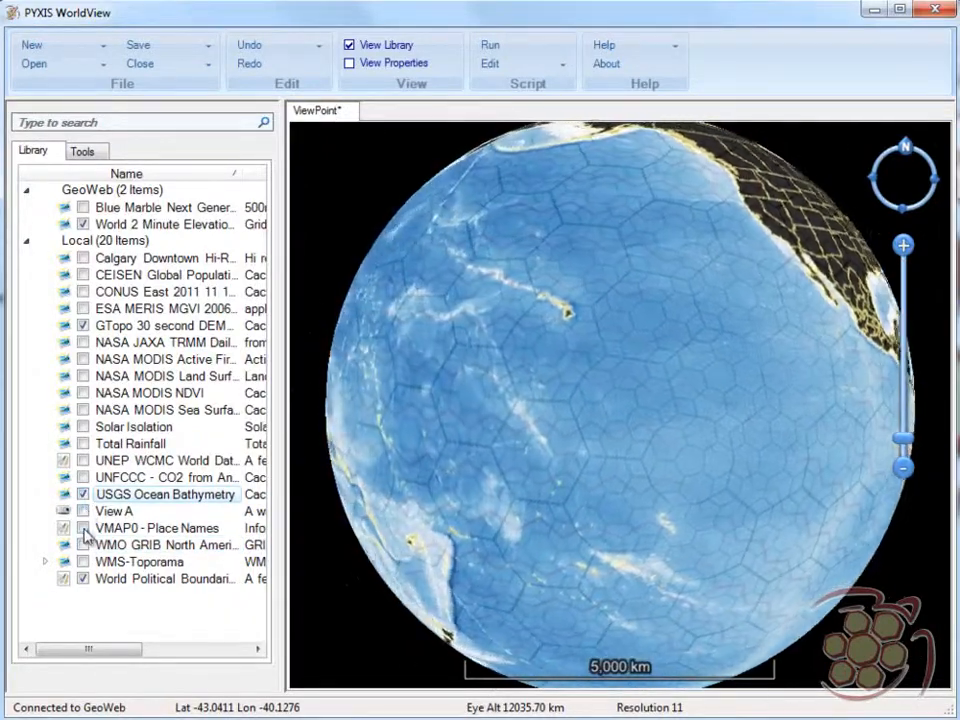
- Toggle Library layers, including VMAP0 Place Names and CEISEN Global Population
{"action": "left_click", "coordinate": [83, 460]}
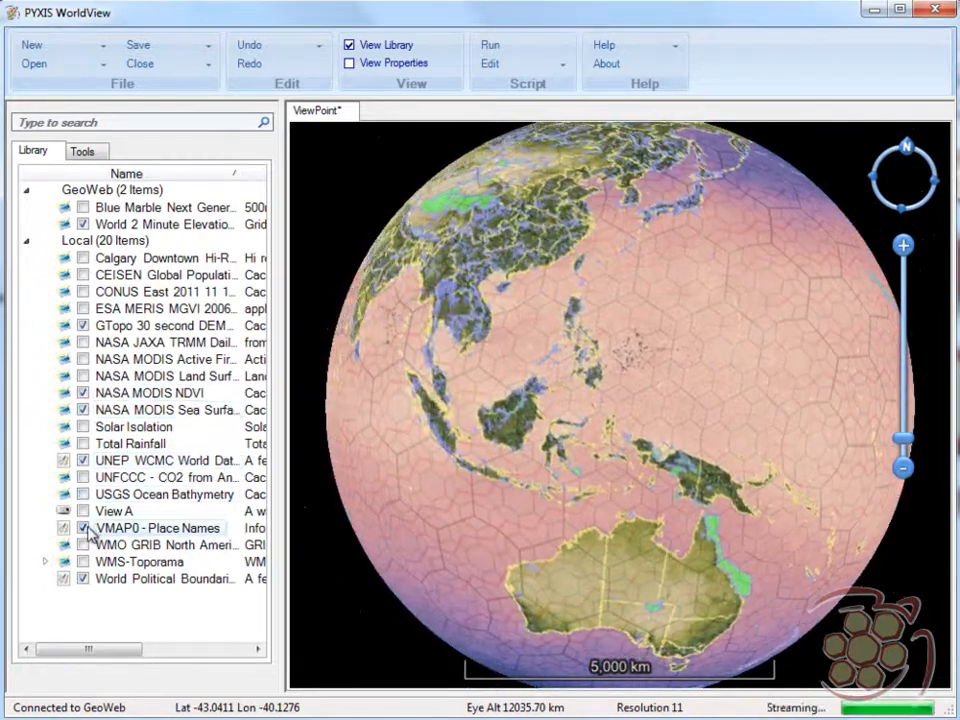
{"action": "left_click", "coordinate": [83, 527]}
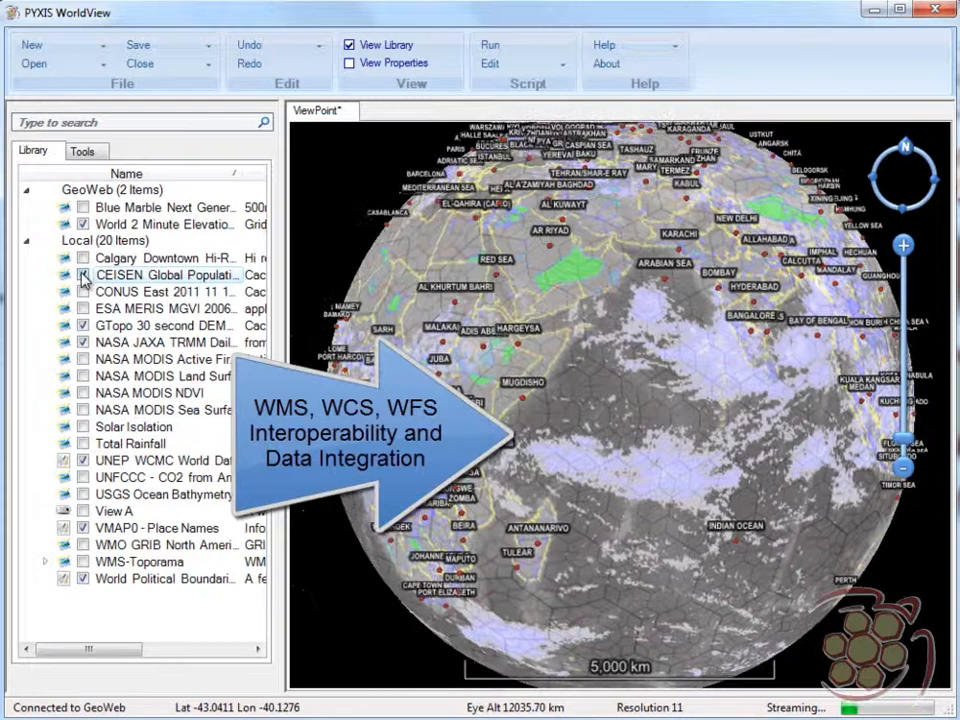
{"action": "left_click", "coordinate": [145, 561]}
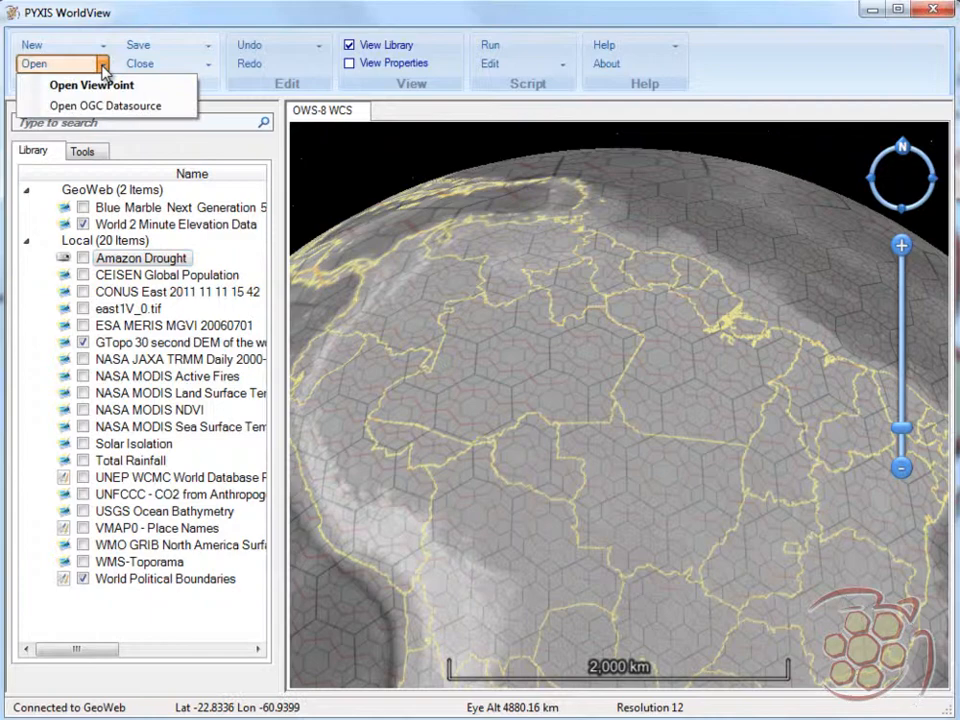
- Import all ESA MERIS MGVI coverages from the EOX WCS server
{"action": "left_click", "coordinate": [105, 105]}
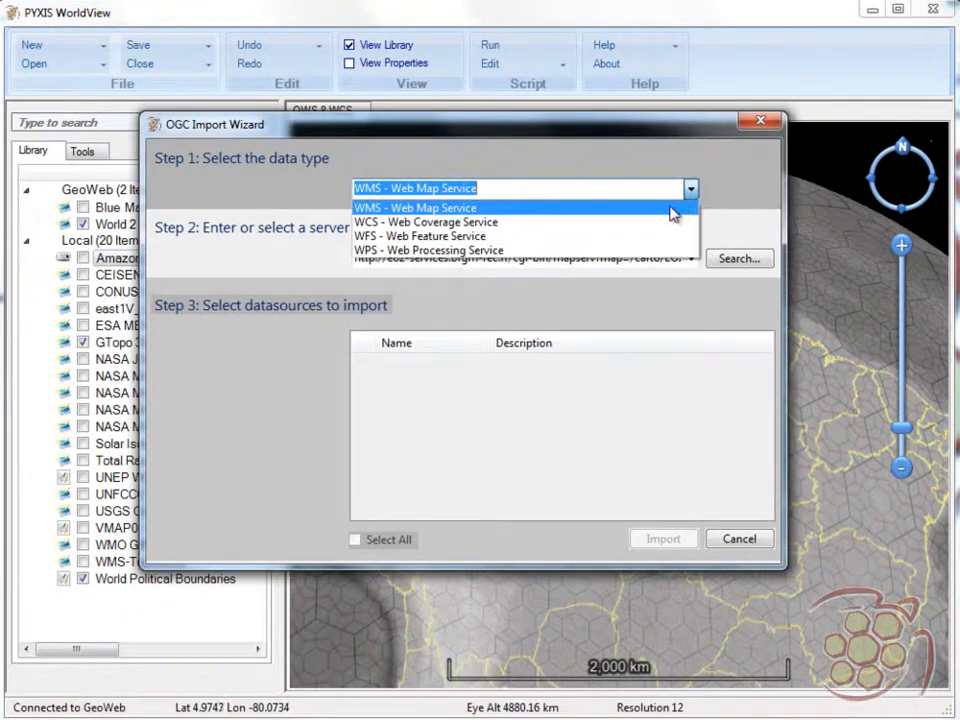
{"action": "left_click", "coordinate": [425, 221]}
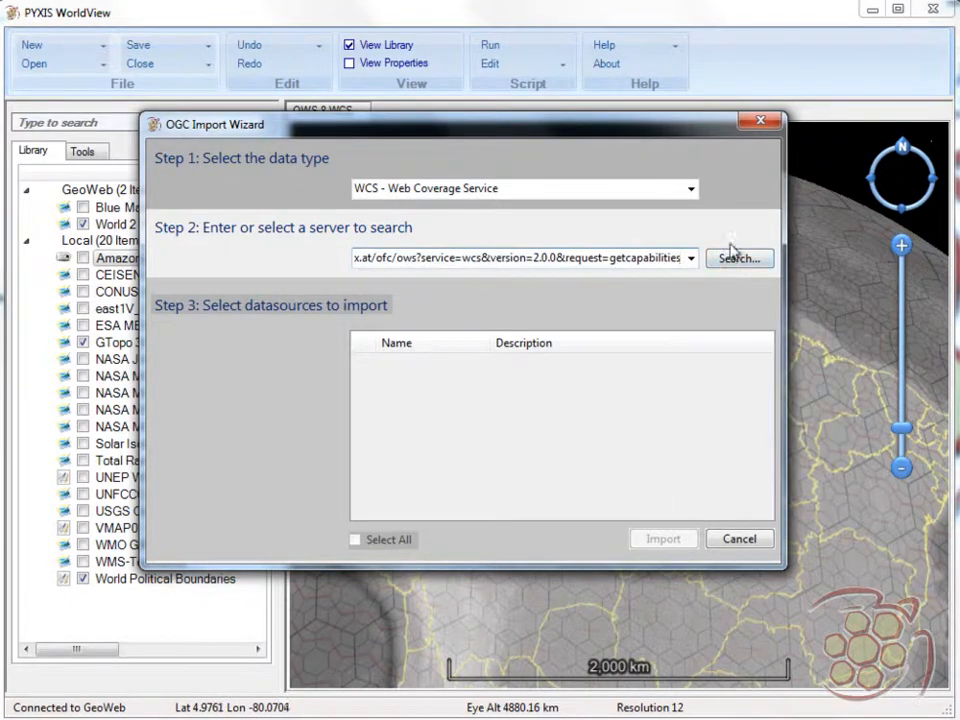
{"action": "left_click", "coordinate": [739, 258]}
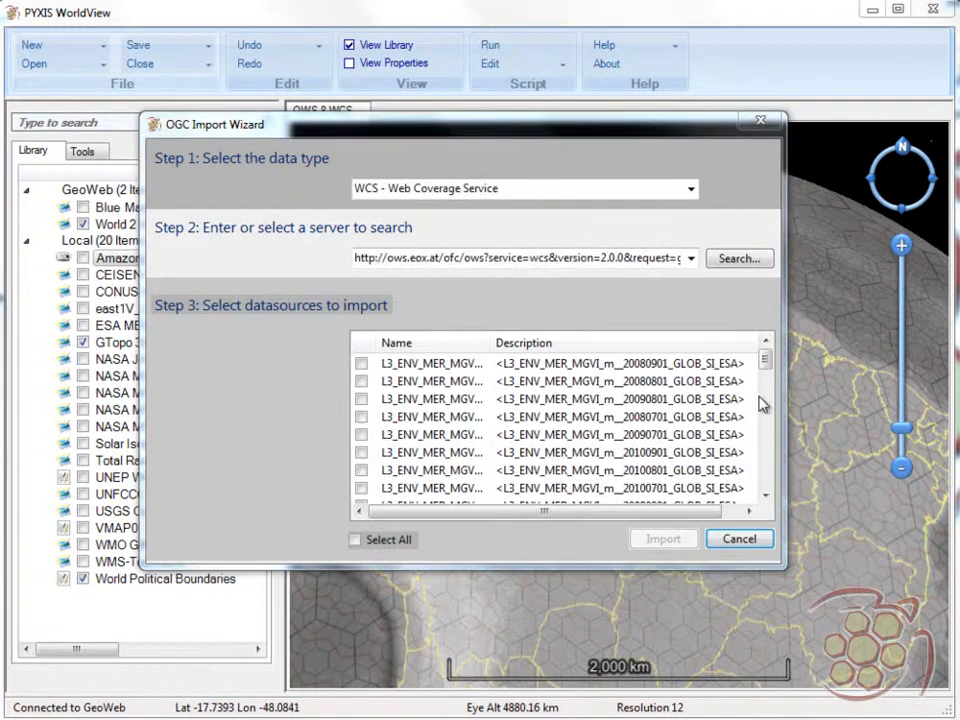
{"action": "scroll", "scroll_direction": "down", "scroll_amount": 3}
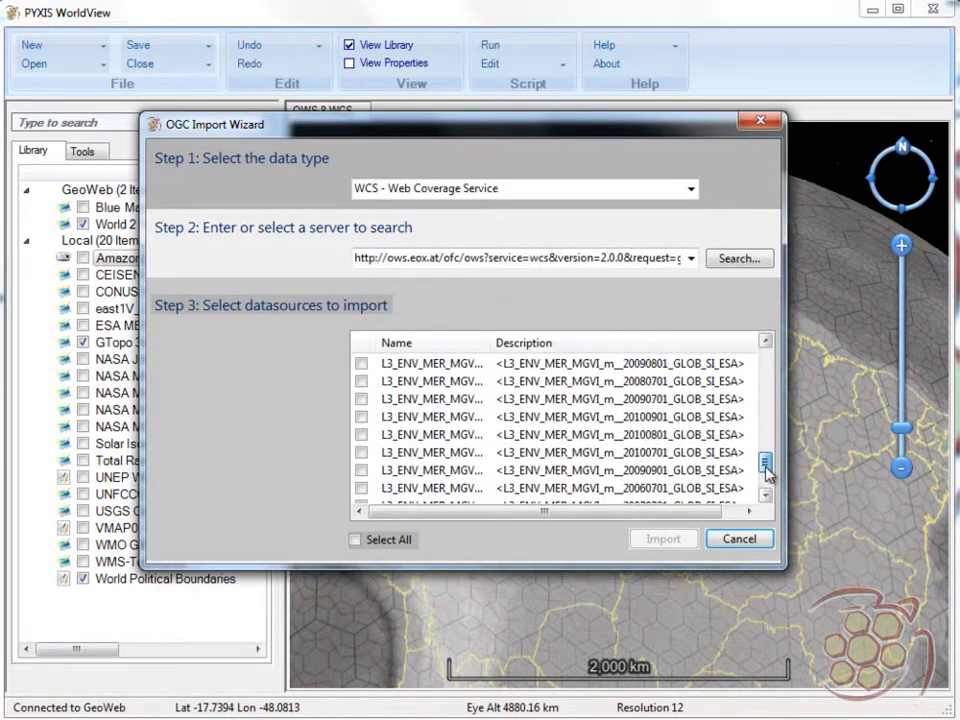
{"action": "left_click", "coordinate": [355, 540]}
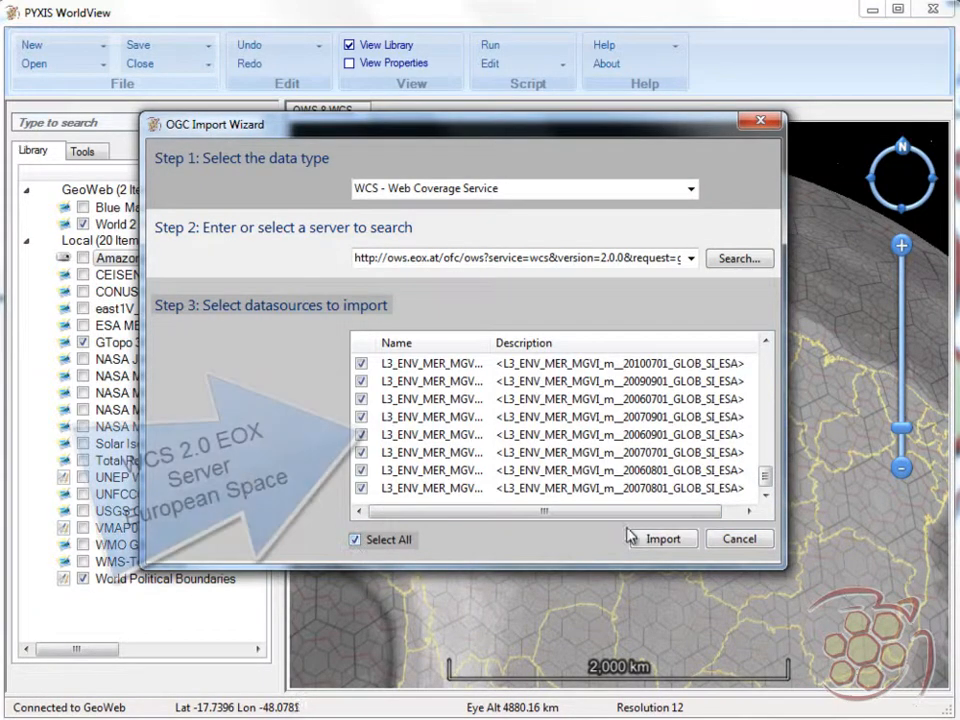
{"action": "left_click", "coordinate": [661, 539]}
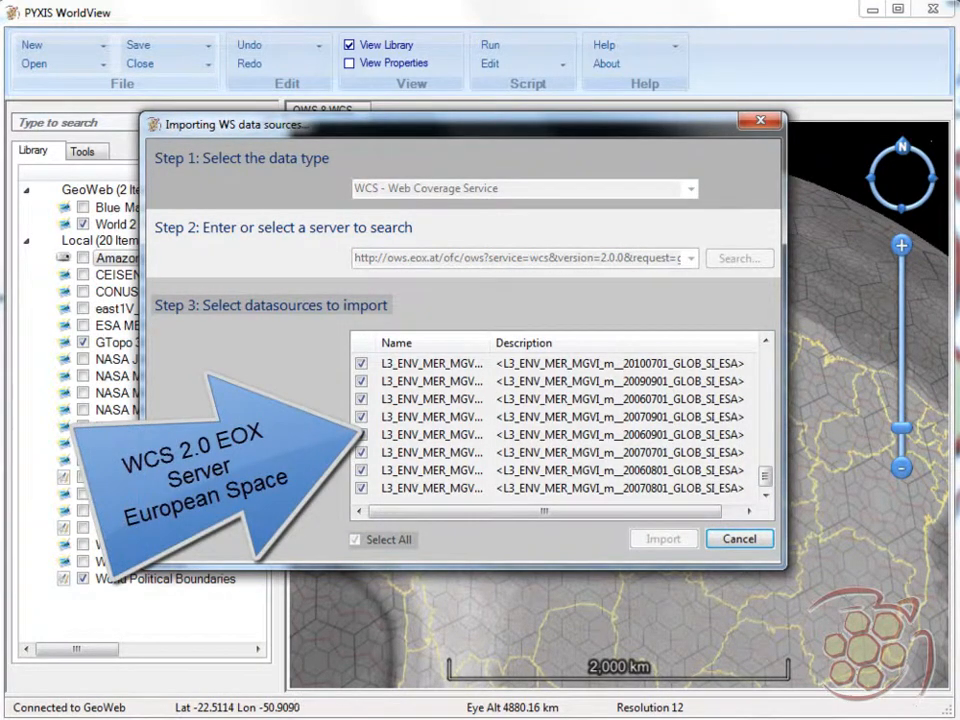
{"action": "left_click", "coordinate": [663, 538]}
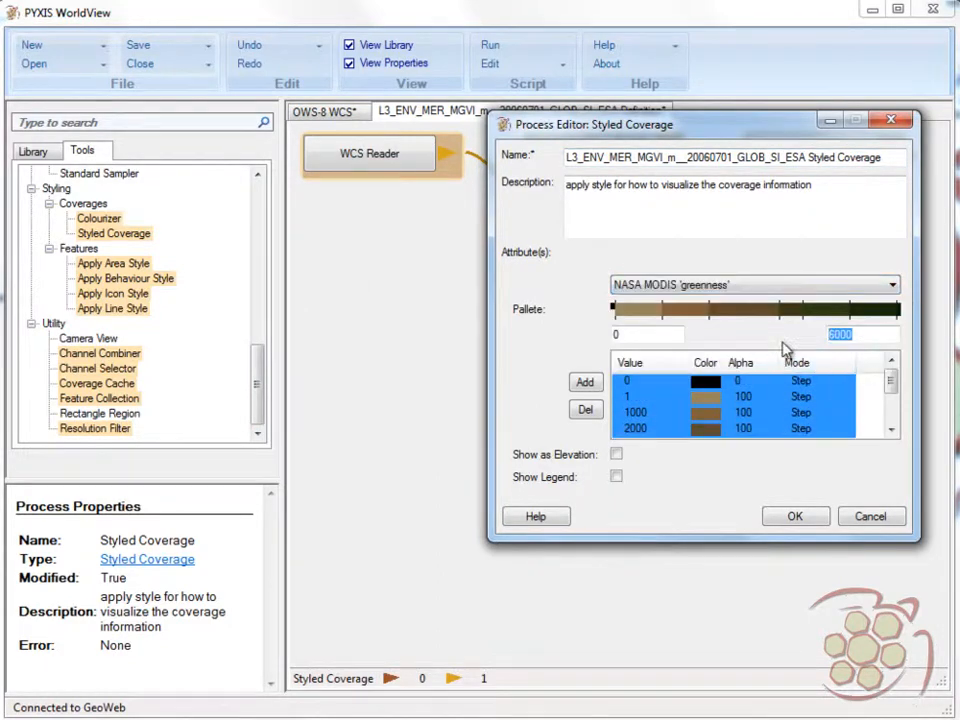
- Confirm the NASA MODIS greenness palette styling for the MGVI coverage
{"action": "left_click", "coordinate": [795, 516]}
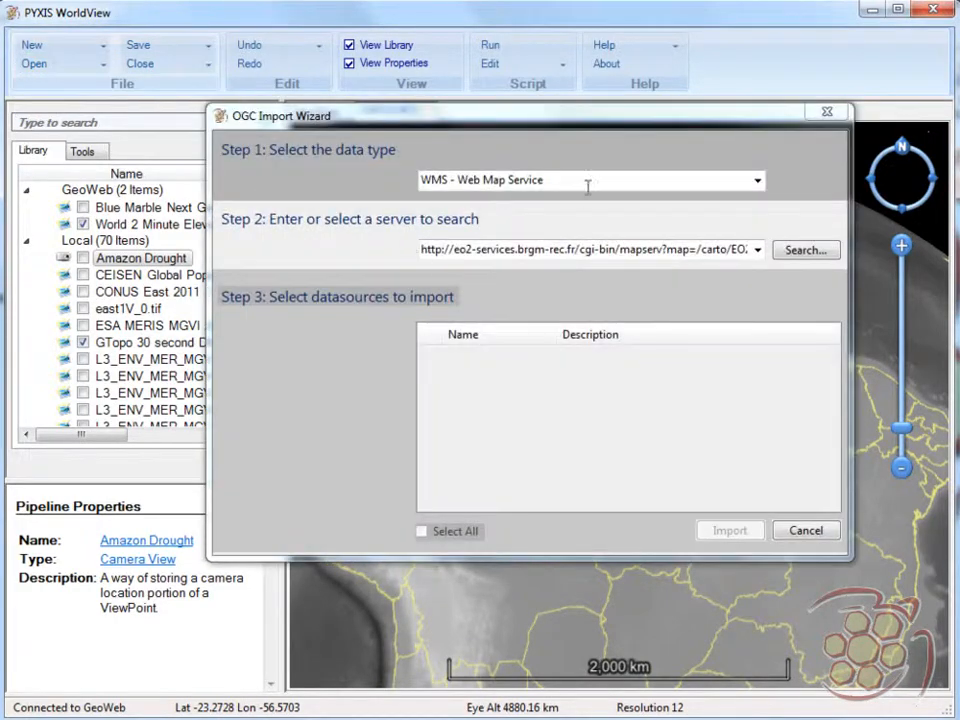
- Import all TRMM daily precipitation coverages from the George Mason WCS server
{"action": "left_click", "coordinate": [590, 180]}
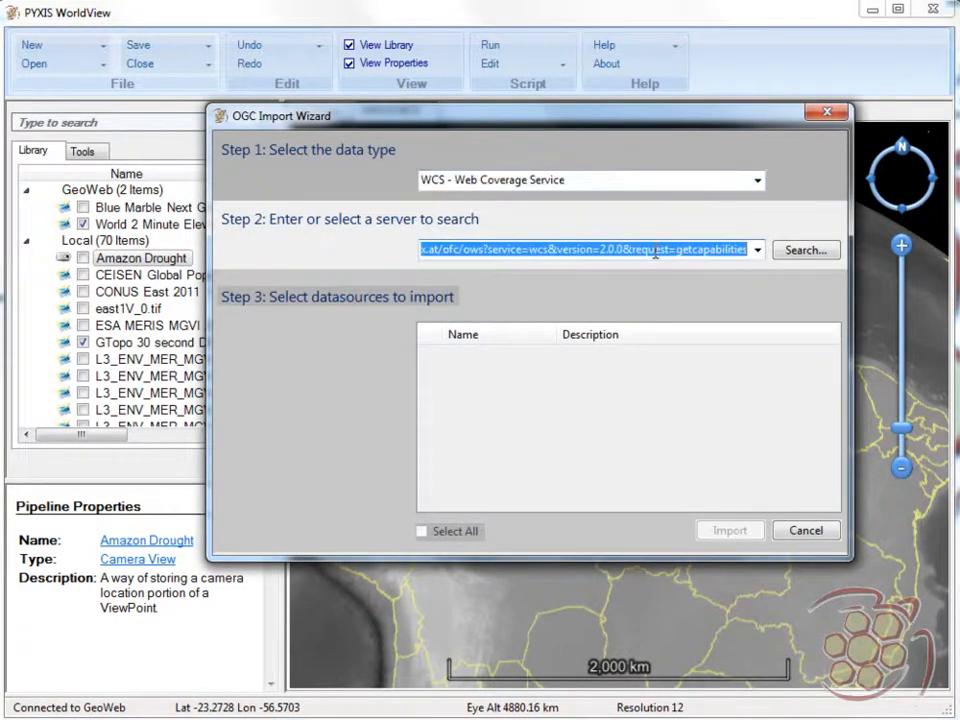
{"action": "left_click", "coordinate": [805, 249]}
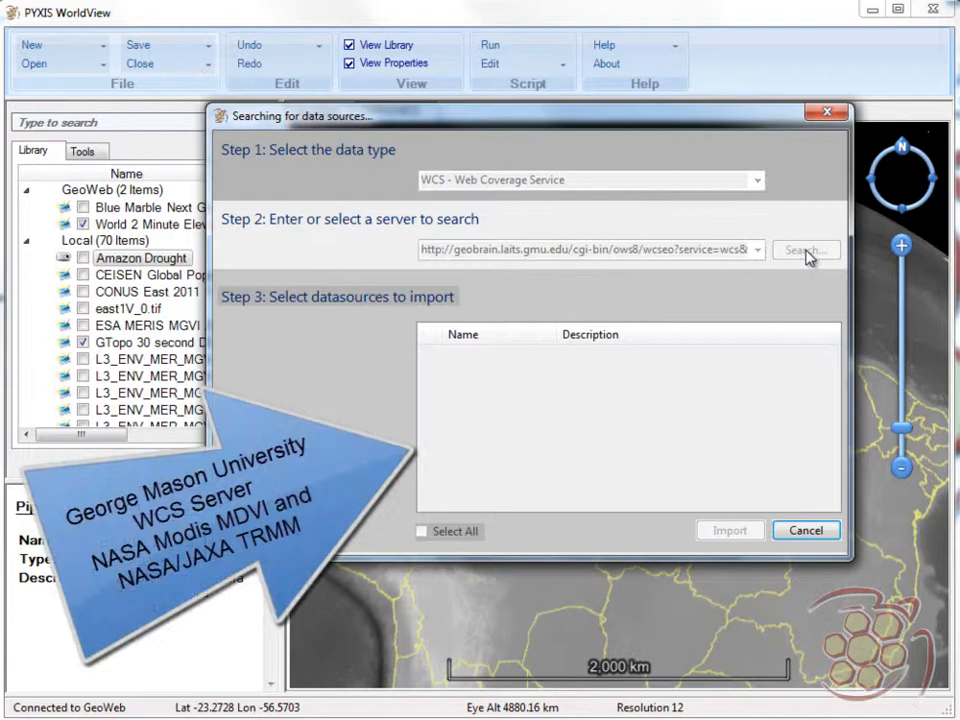
{"action": "left_click", "coordinate": [805, 250]}
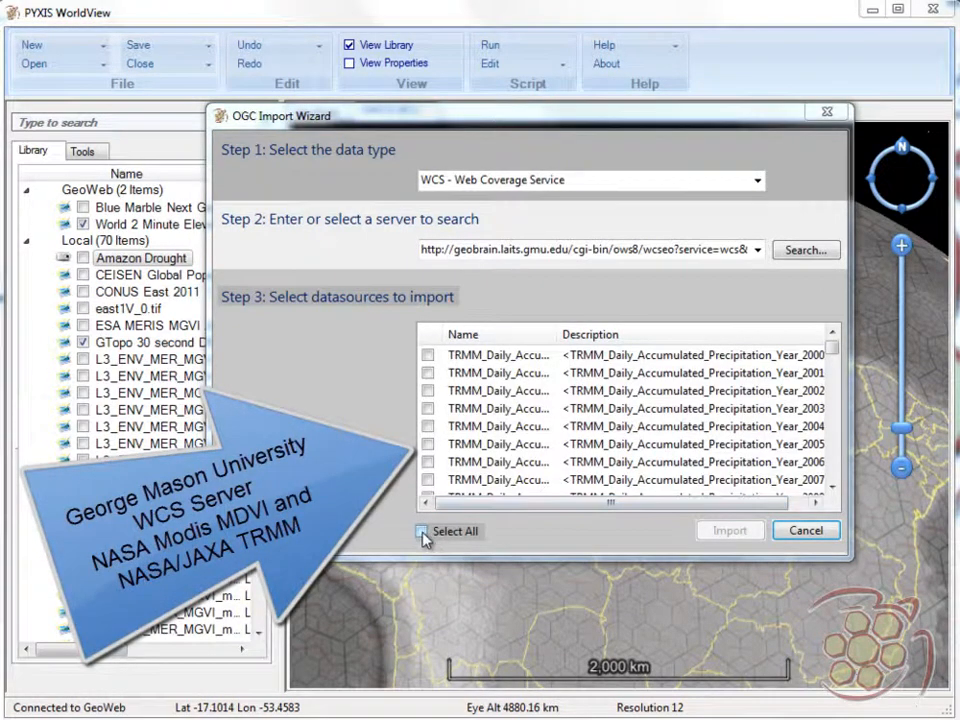
{"action": "left_click", "coordinate": [421, 531]}
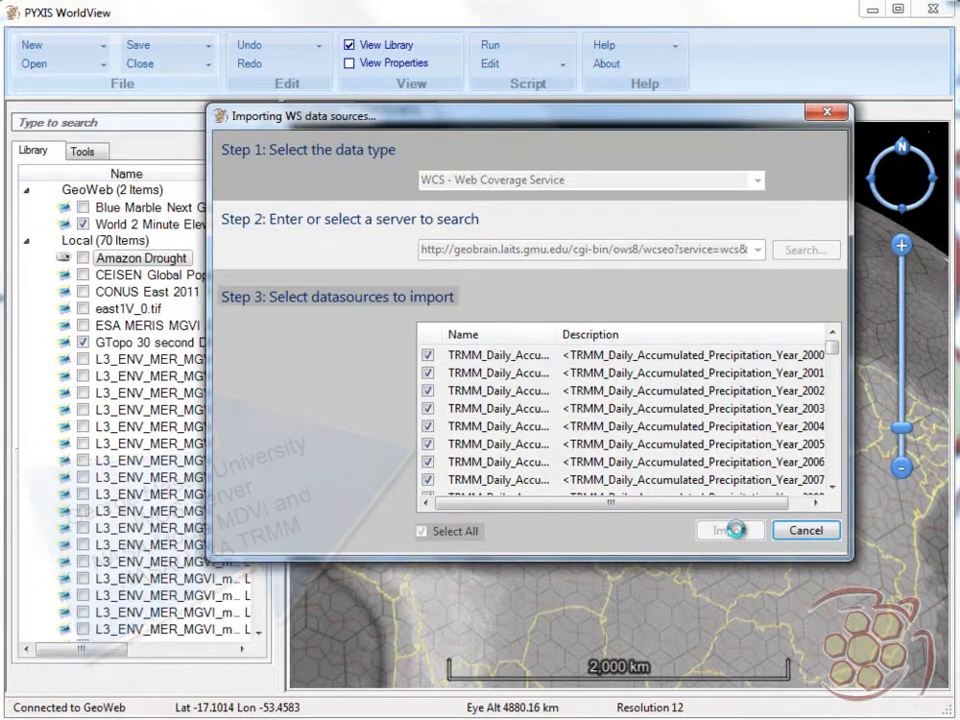
{"action": "left_click", "coordinate": [730, 530]}
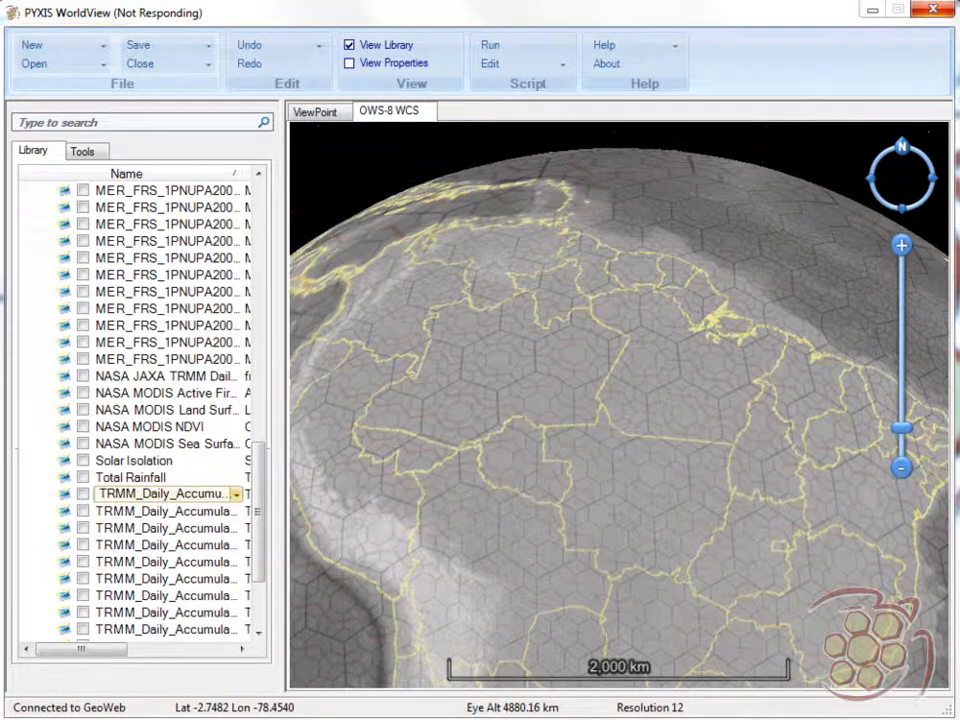
- Add a Styled Coverage step to the TRIM 2000-10-01 precipitation pipeline
{"action": "right_click", "coordinate": [165, 494]}
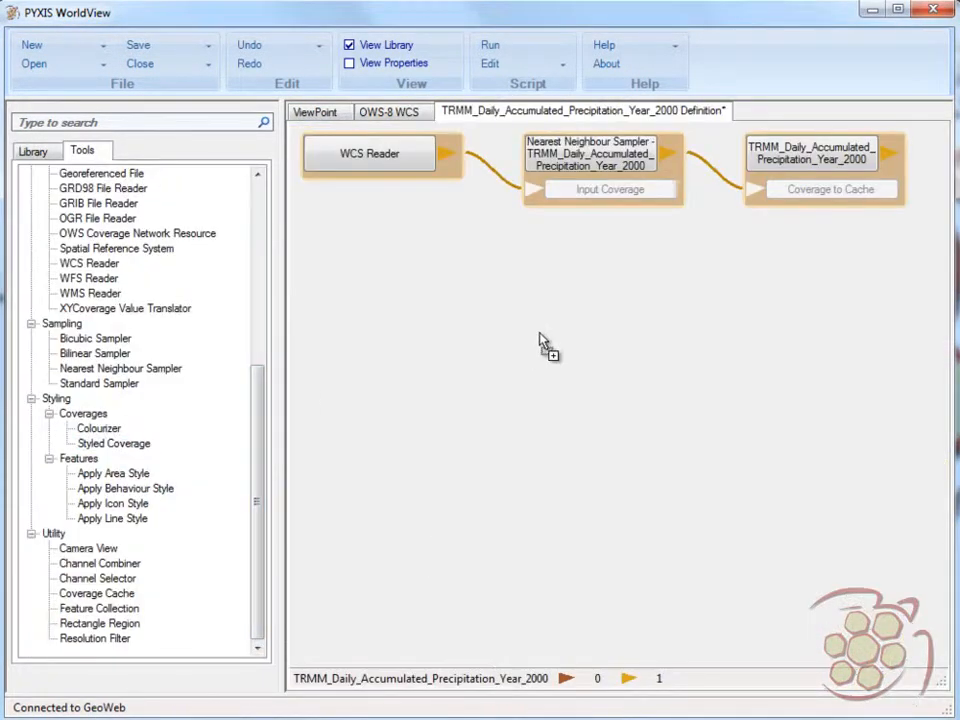
{"action": "double_click", "coordinate": [113, 443]}
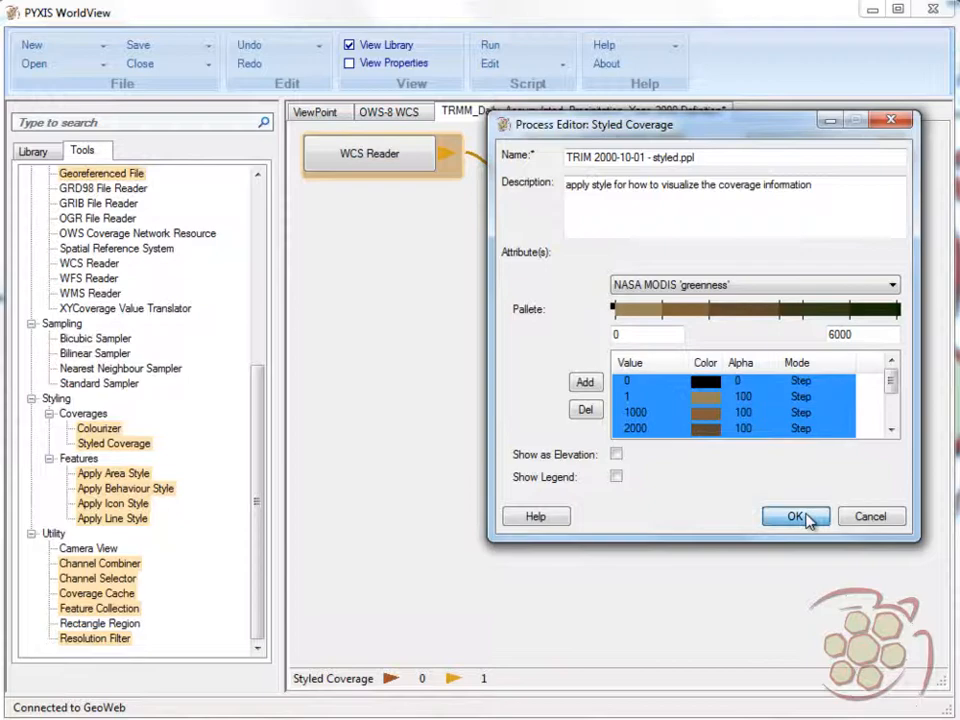
{"action": "left_click", "coordinate": [795, 516]}
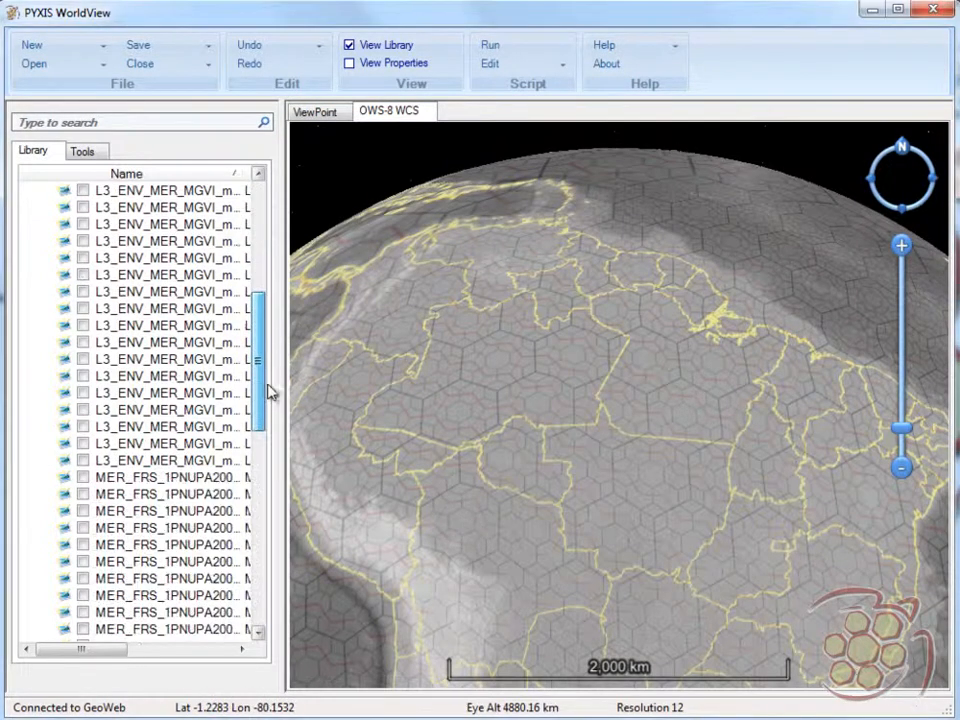
- Show the styled TRIM 2000-10-01 rainfall and imagery layers over the Amazon
{"action": "scroll", "scroll_direction": "down", "scroll_amount": 3}
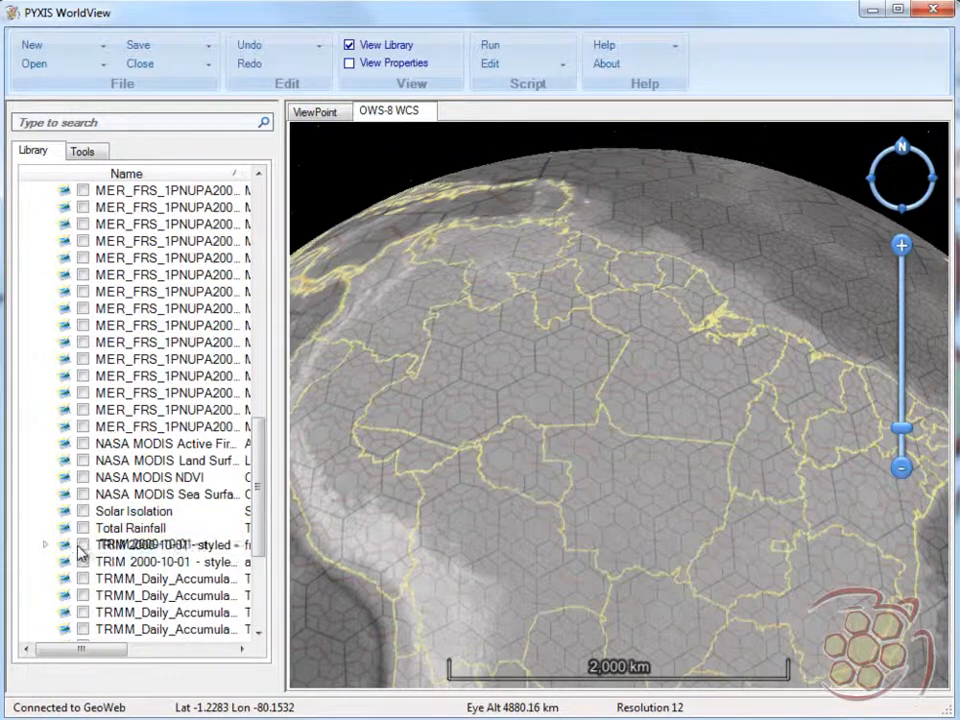
{"action": "left_click", "coordinate": [84, 544]}
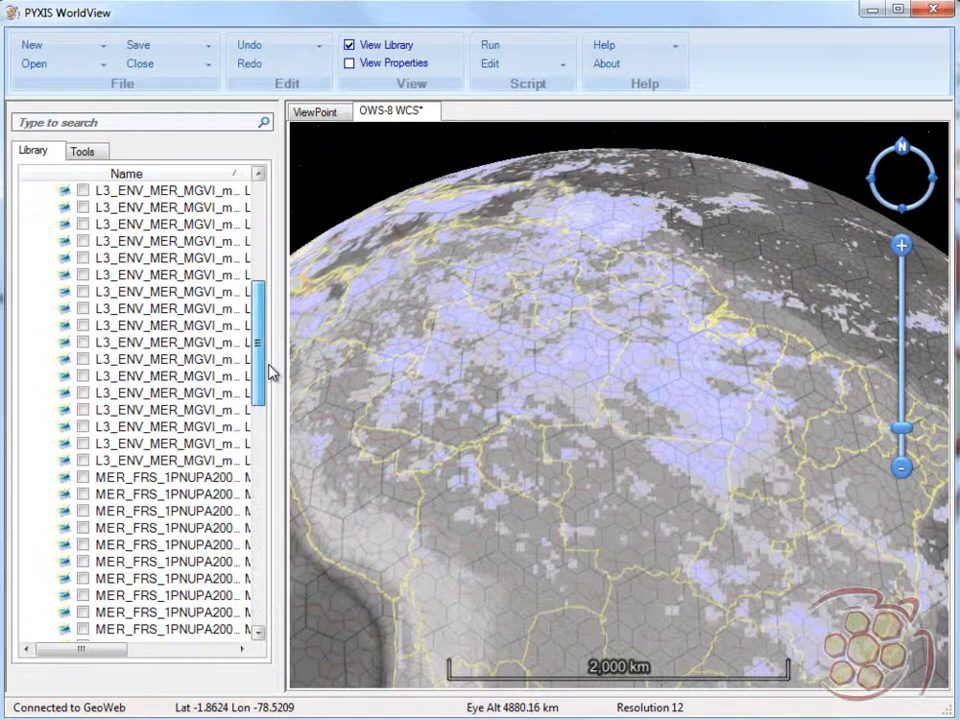
{"action": "left_click", "coordinate": [84, 477]}
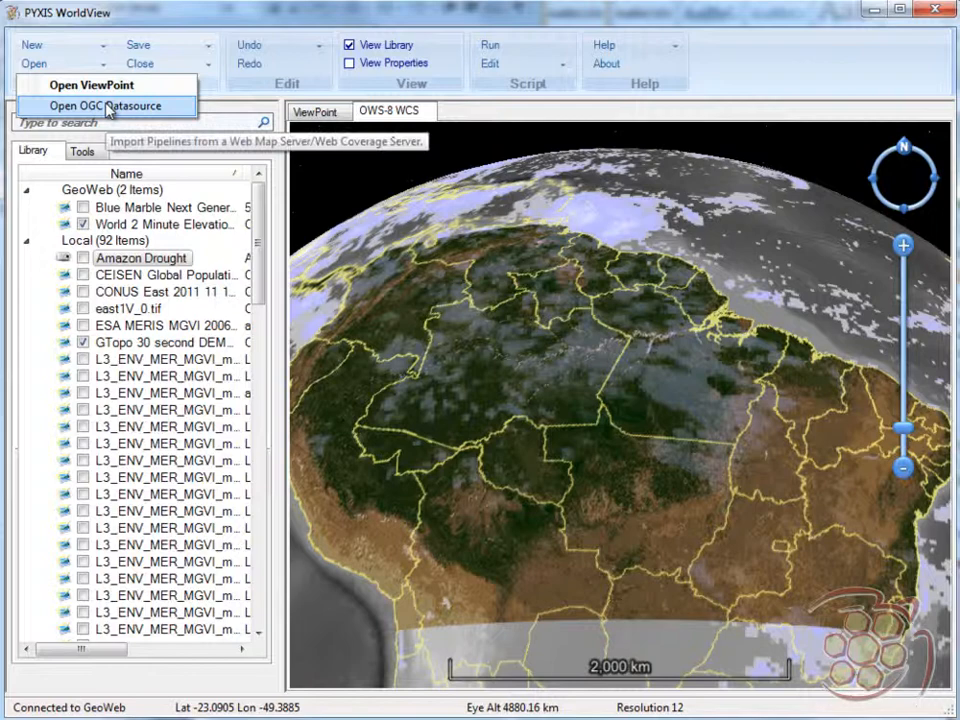
- Import all seven WPS processes from the 52 North geoprocessing demo server
{"action": "left_click", "coordinate": [105, 106]}
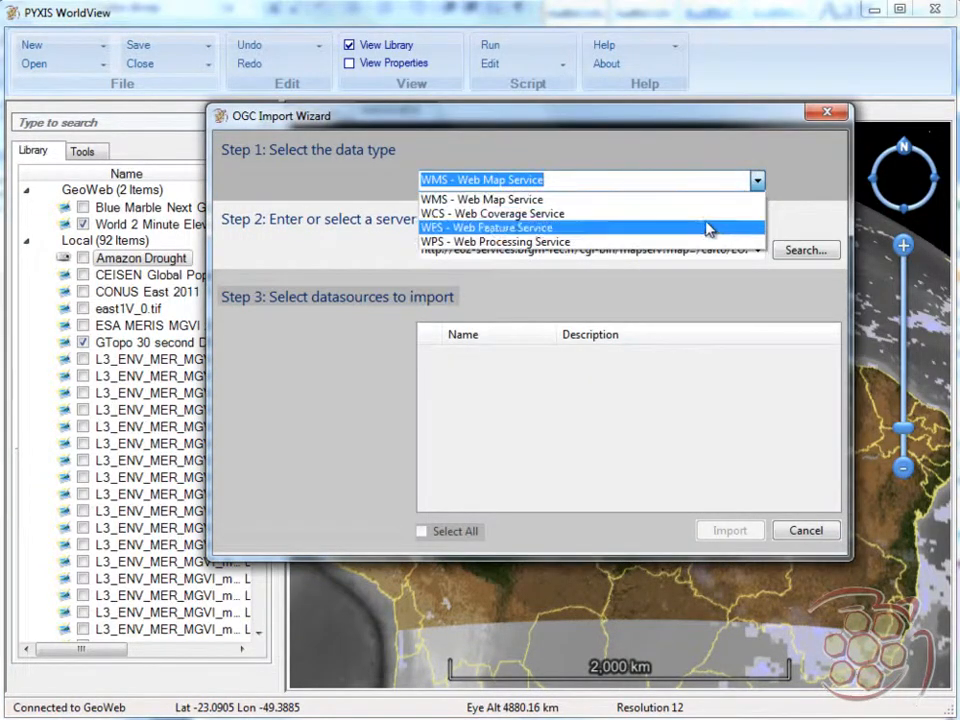
{"action": "left_click", "coordinate": [494, 242]}
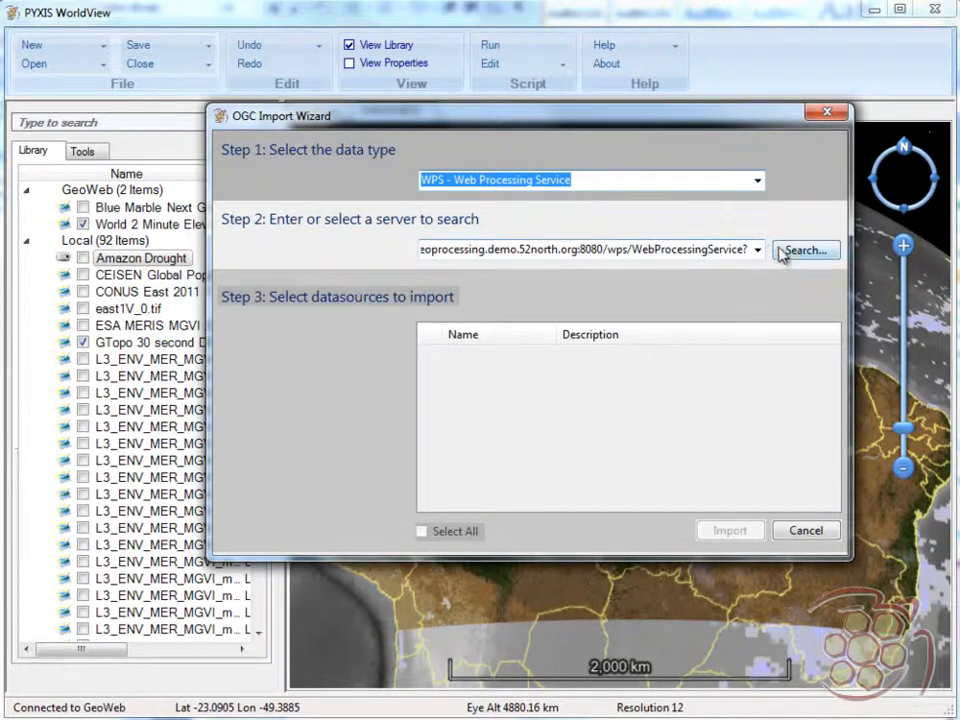
{"action": "left_click", "coordinate": [805, 250]}
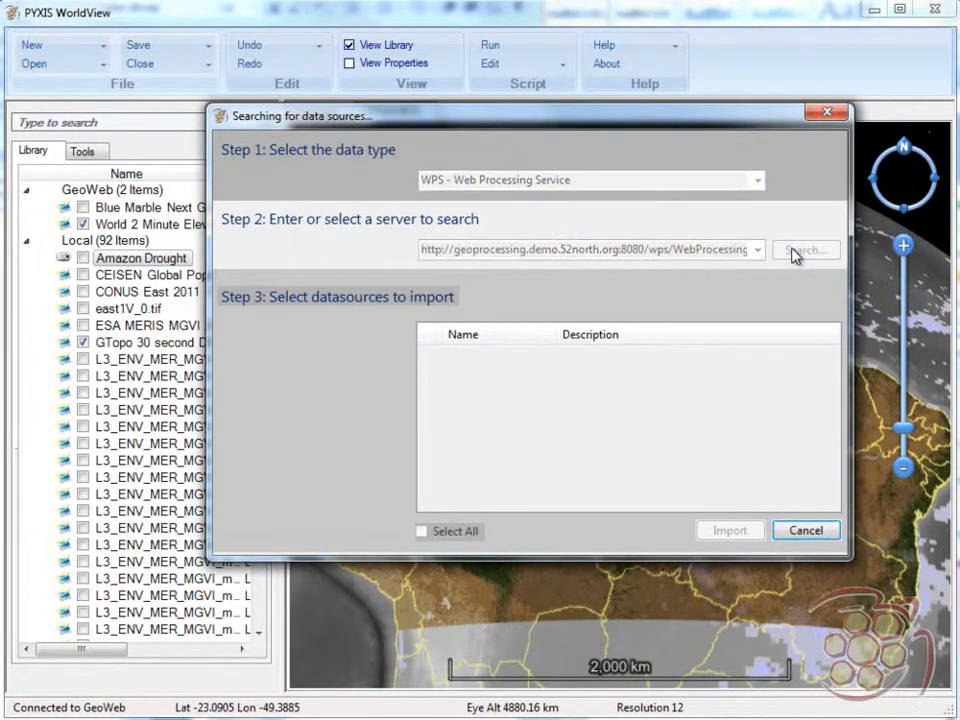
{"action": "left_click", "coordinate": [805, 249]}
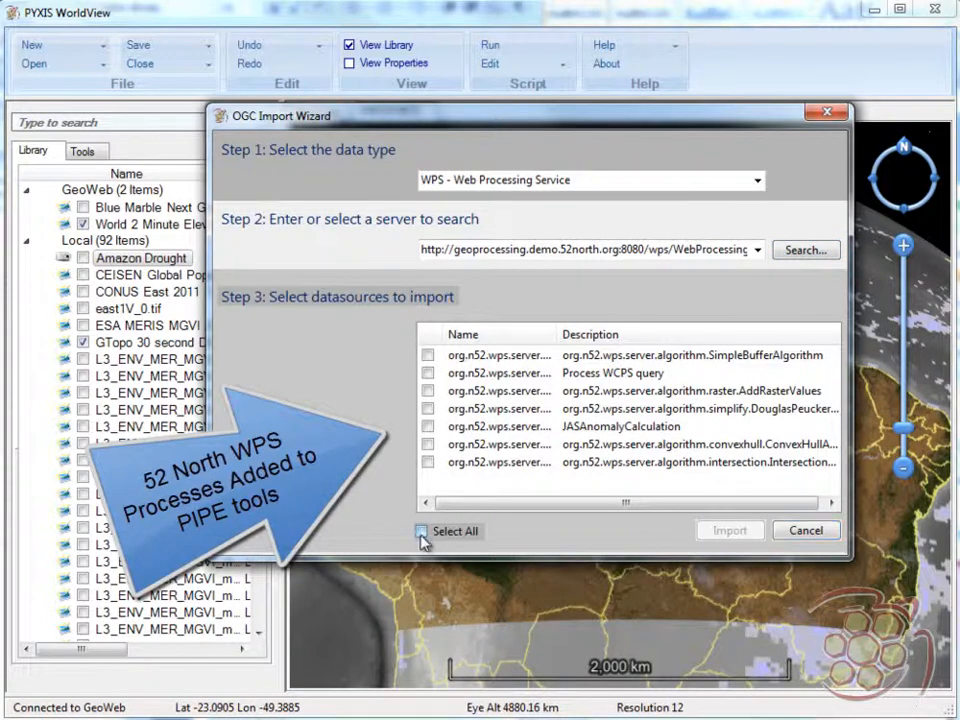
{"action": "left_click", "coordinate": [421, 531]}
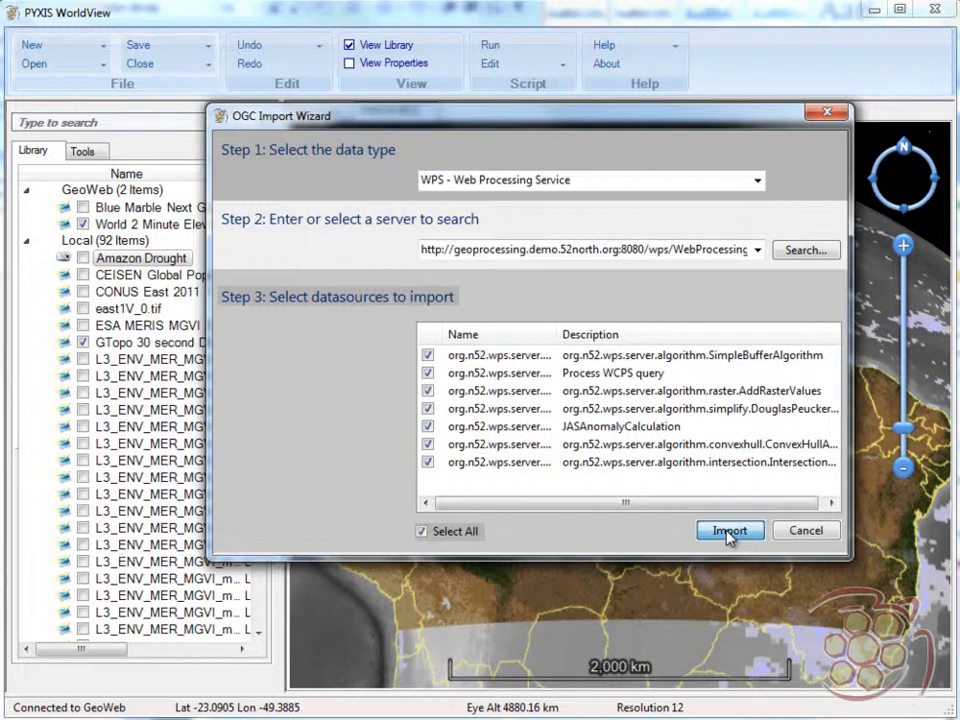
{"action": "left_click", "coordinate": [729, 530]}
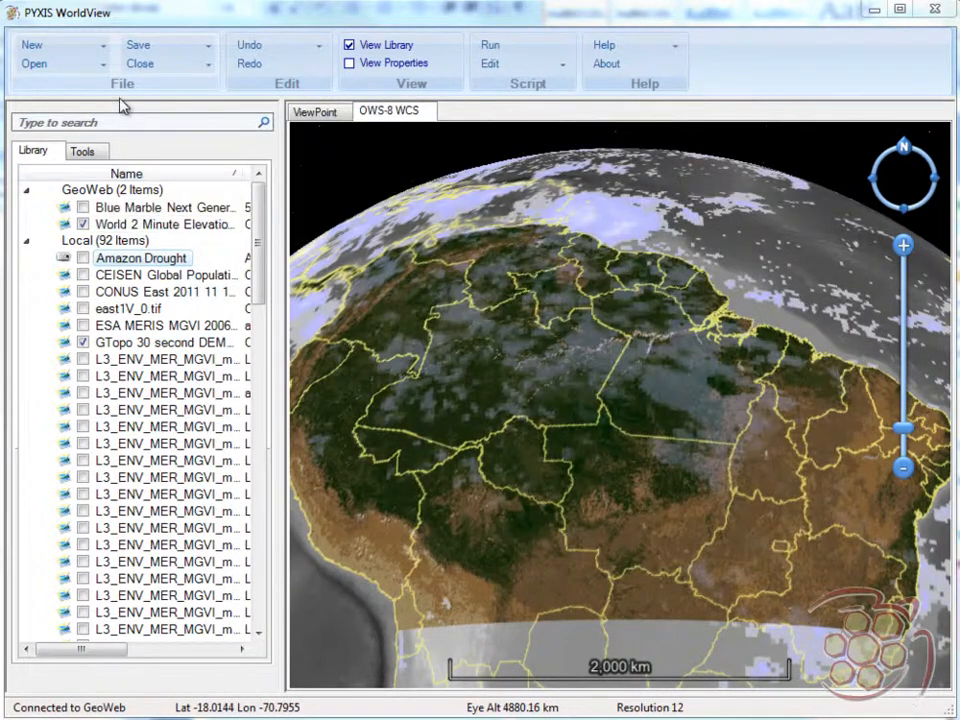
{"action": "left_click", "coordinate": [57, 45]}
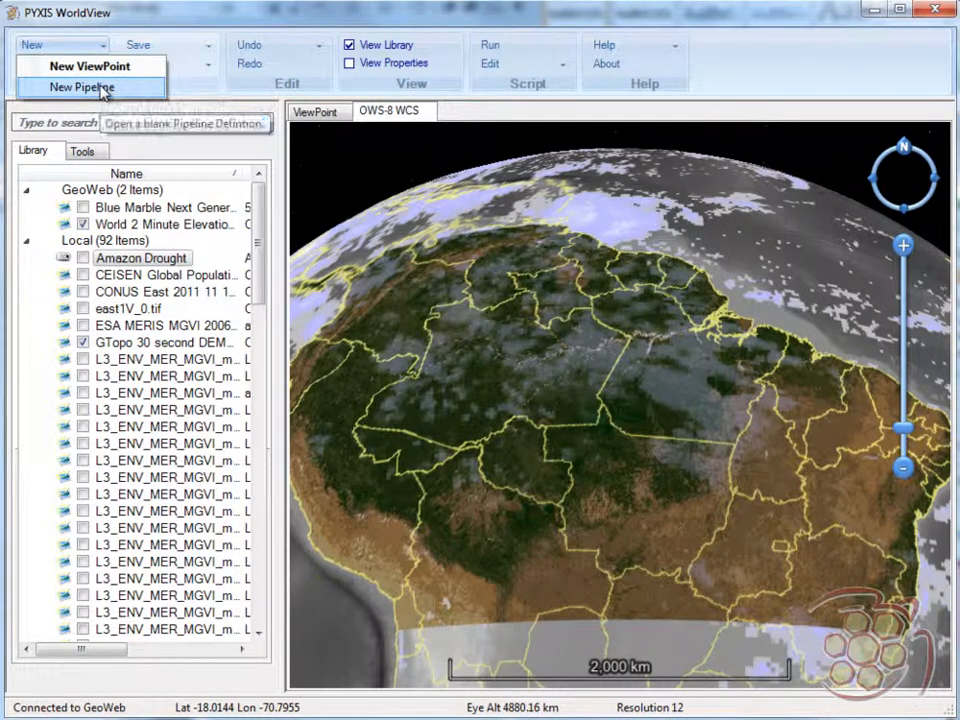
- Create a blank pipeline definition named North 52 - 2005
{"action": "left_click", "coordinate": [77, 87]}
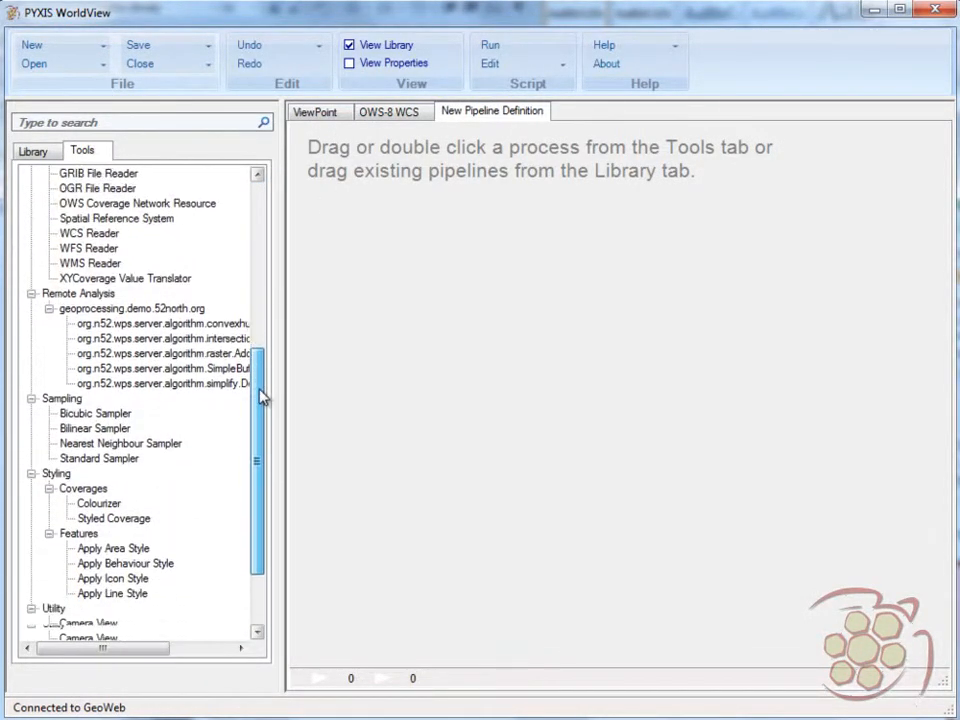
{"action": "double_click", "coordinate": [124, 278]}
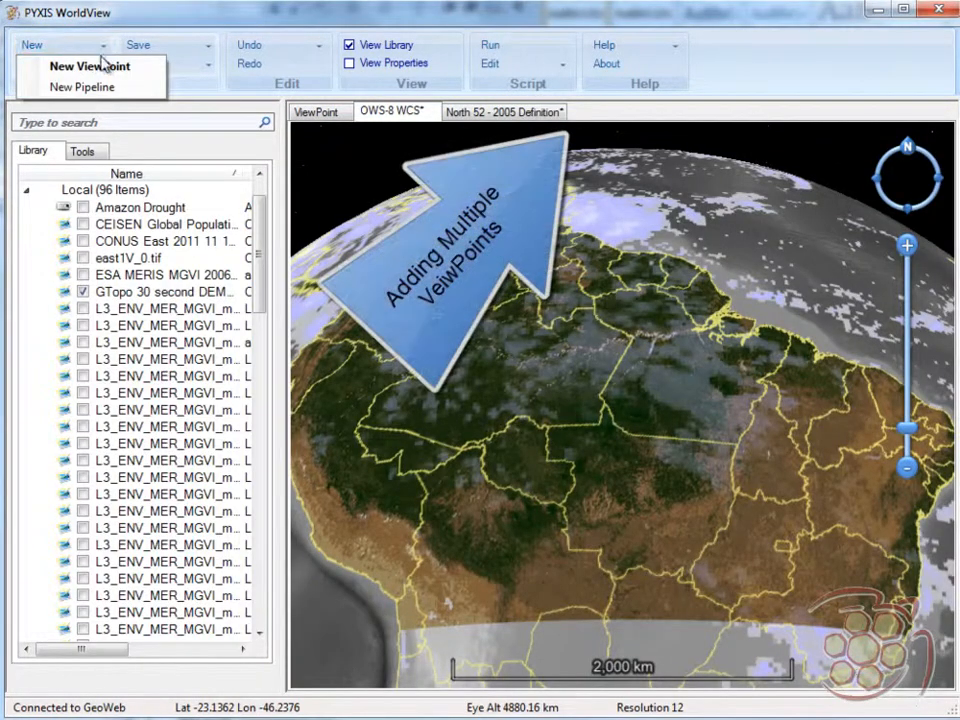
- Add several new empty viewpoint tabs for the drought comparisons
{"action": "left_click", "coordinate": [89, 66]}
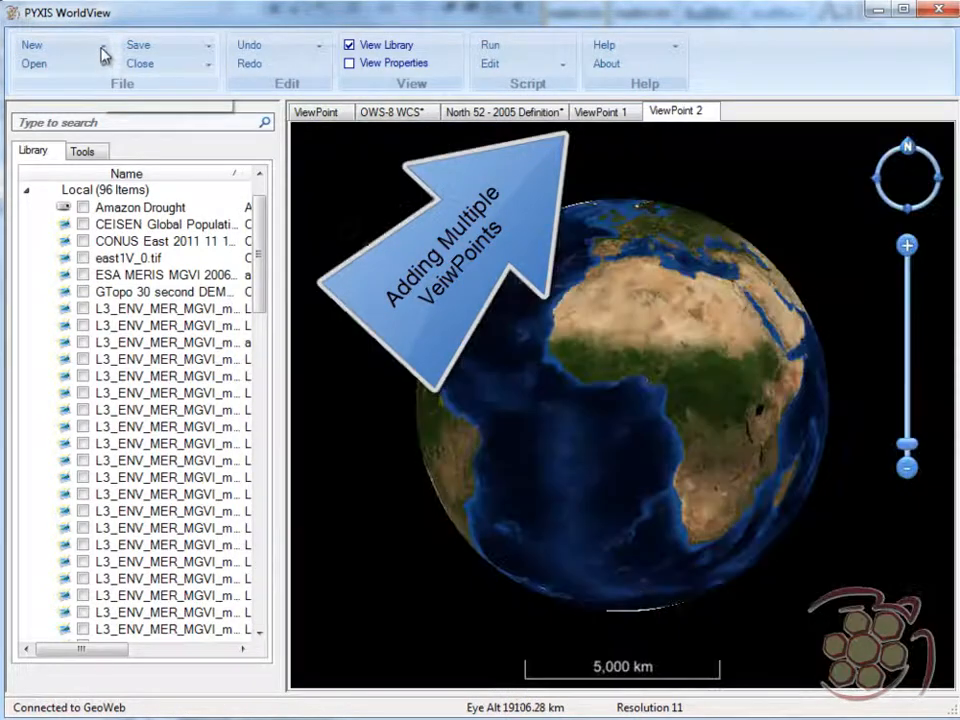
{"action": "left_click", "coordinate": [31, 45]}
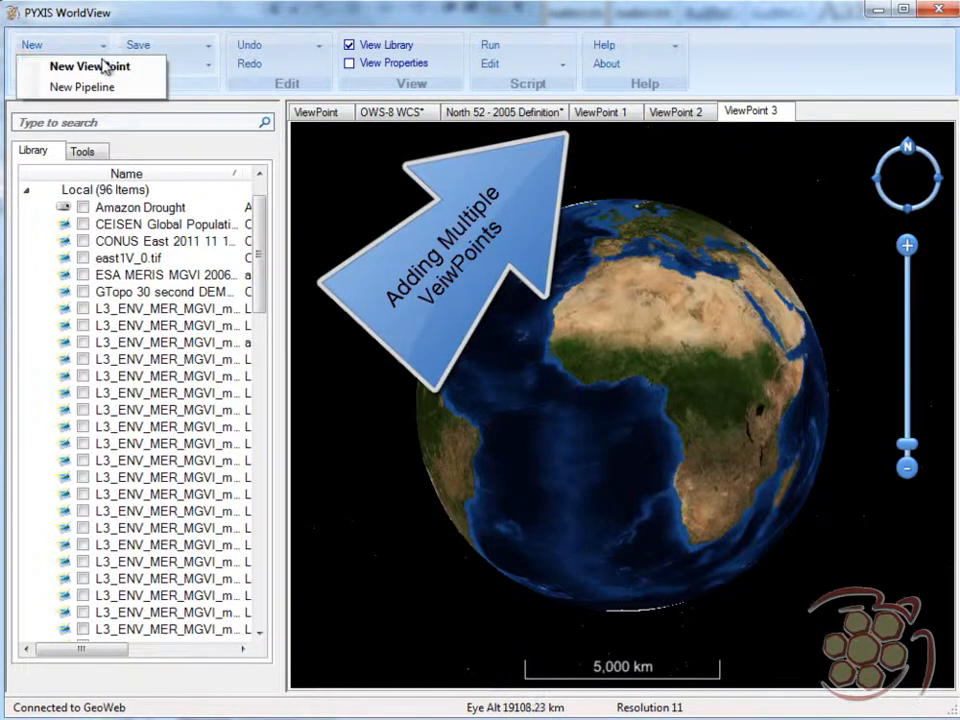
{"action": "left_click", "coordinate": [88, 66]}
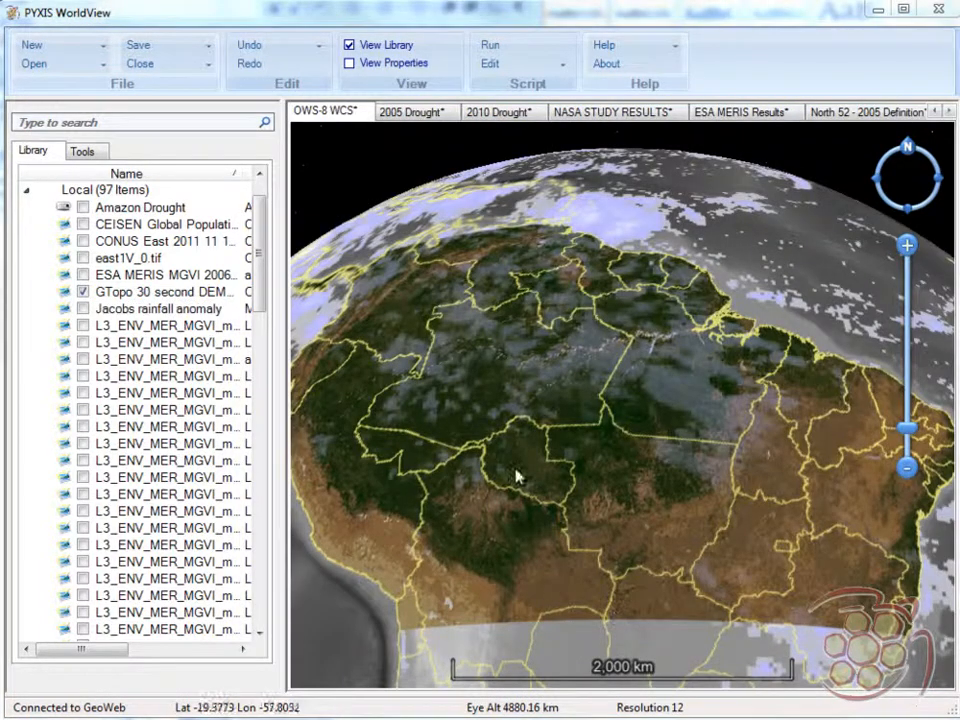
- Inspect the North 52 - 2005 pipeline, then display the 2005 Drought view
{"action": "left_click", "coordinate": [869, 111]}
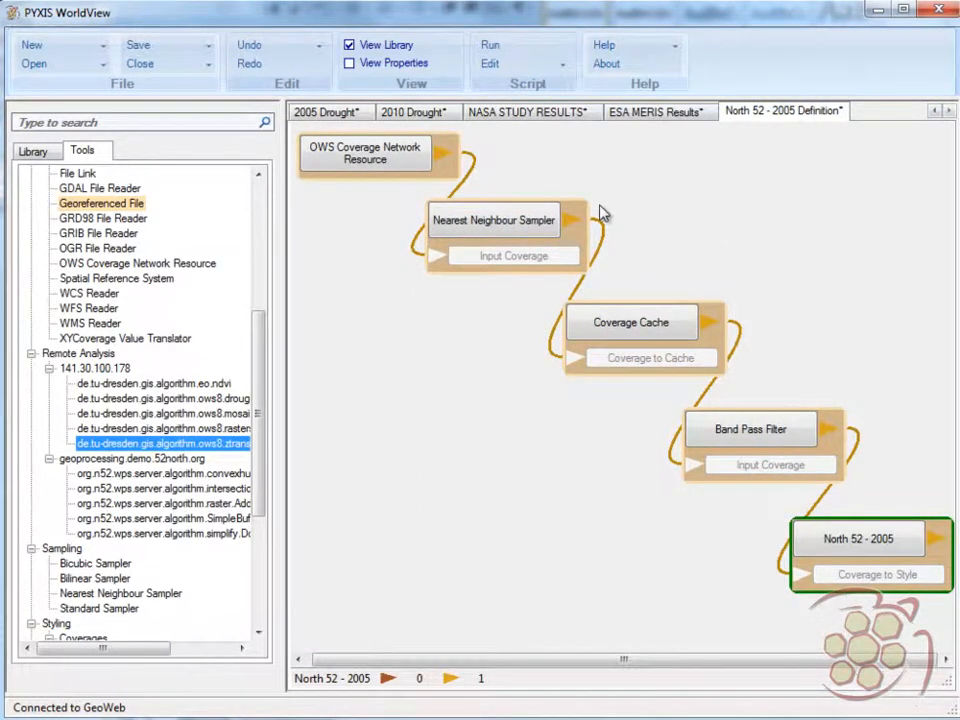
{"action": "left_click", "coordinate": [325, 111]}
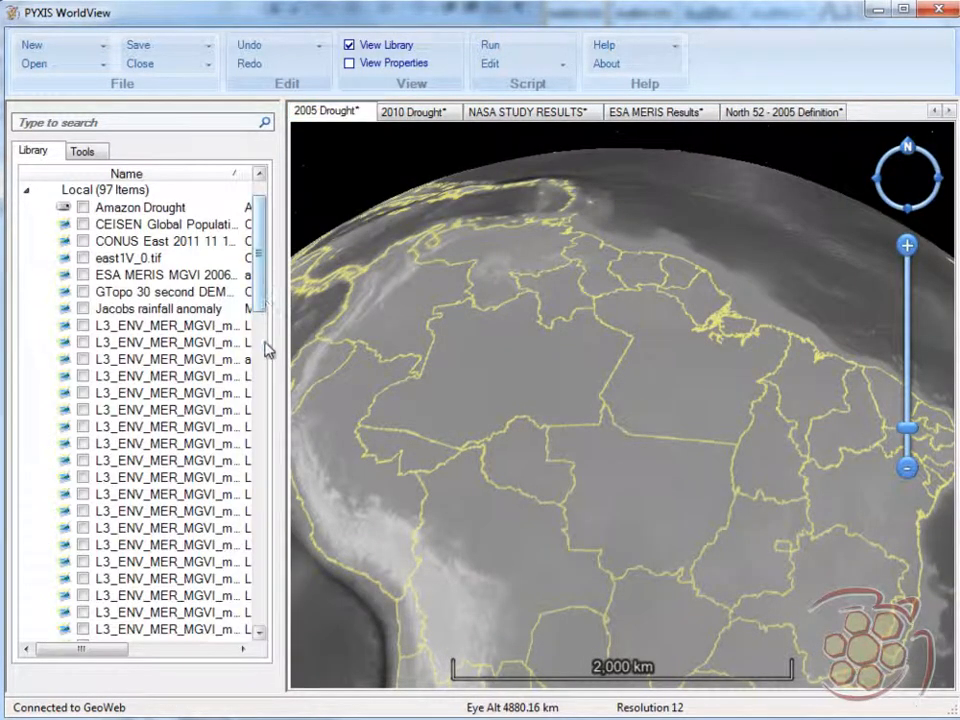
- Add North 52 - 2005 and MODIS 2005 July layers to 2005 Drought, then view 2010 Drought
{"action": "scroll", "scroll_direction": "down", "scroll_amount": 3}
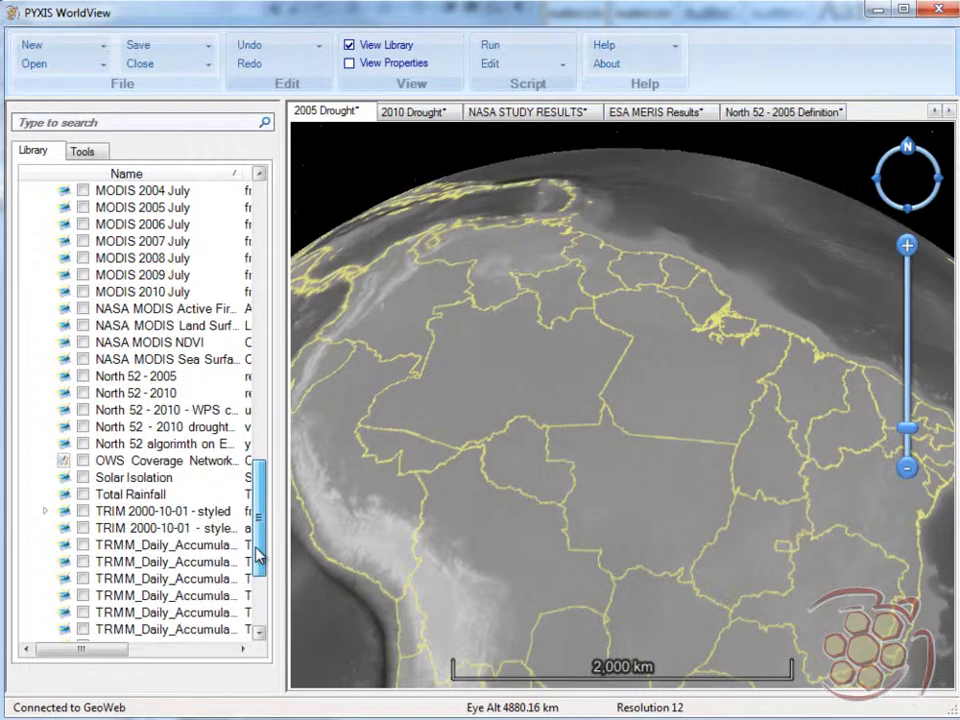
{"action": "left_click", "coordinate": [83, 376]}
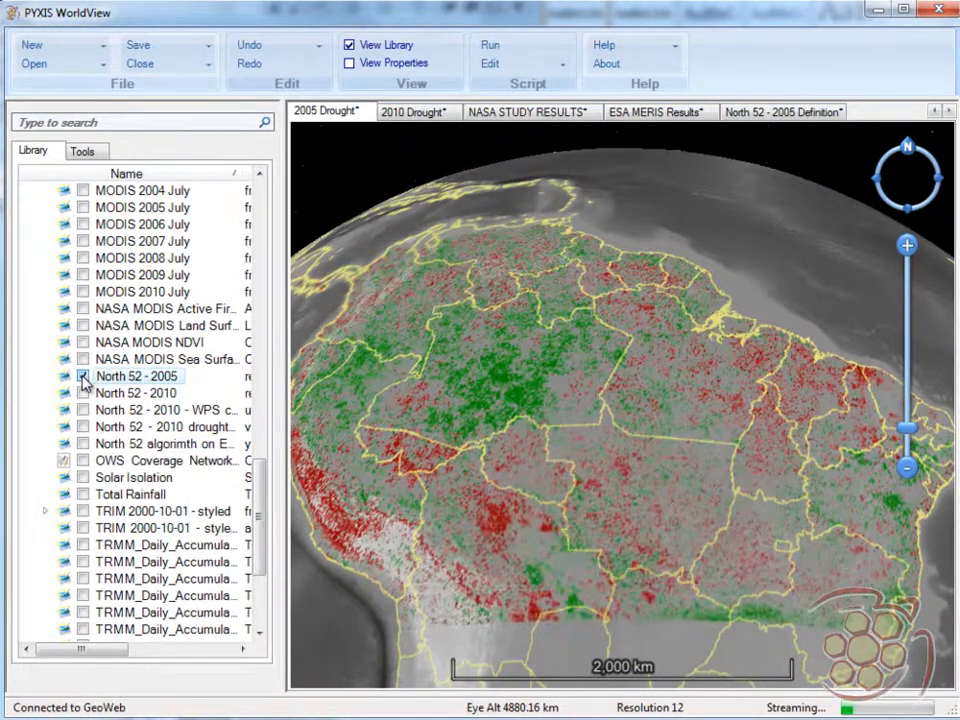
{"action": "left_click", "coordinate": [83, 375]}
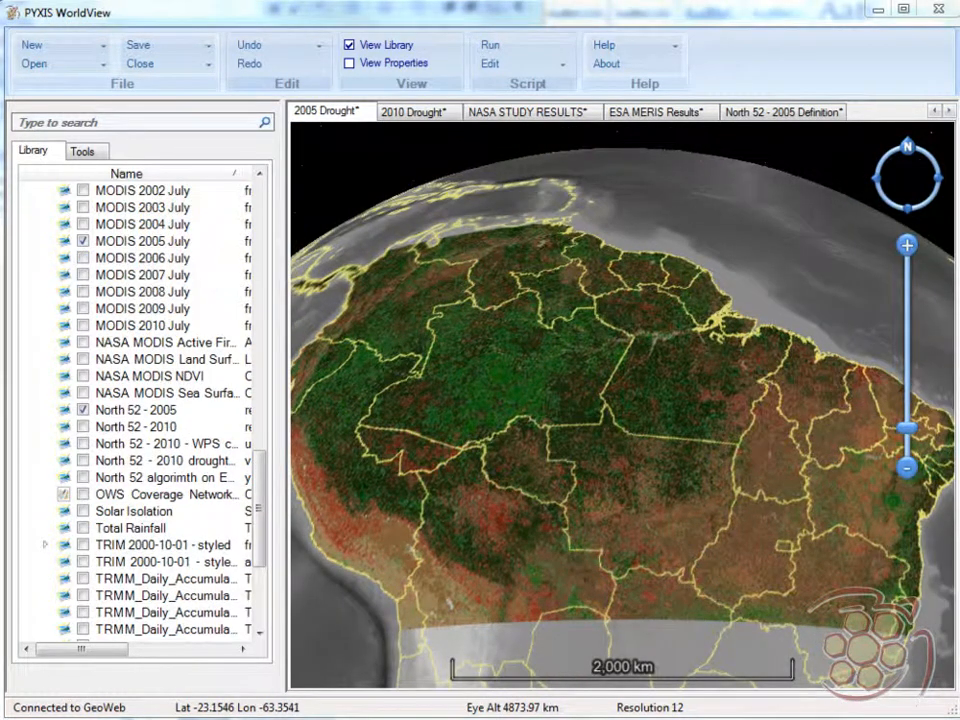
{"action": "left_click", "coordinate": [413, 111]}
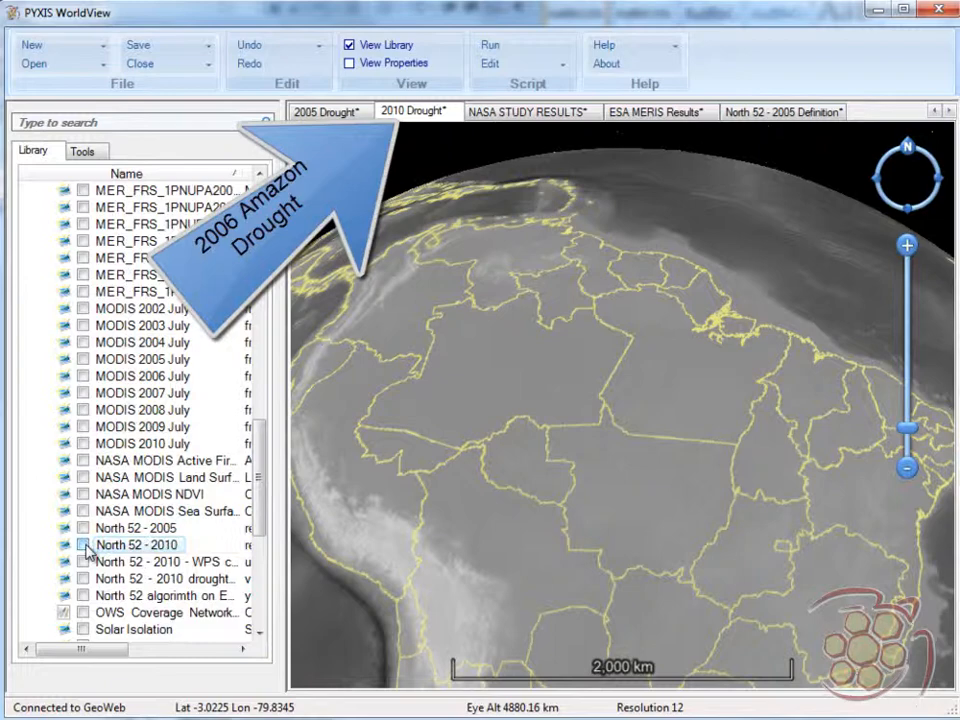
- Show North 52 - 2010 in 2010 Drought, hide MODIS 2005 July, and compare both tabs
{"action": "left_click", "coordinate": [83, 544]}
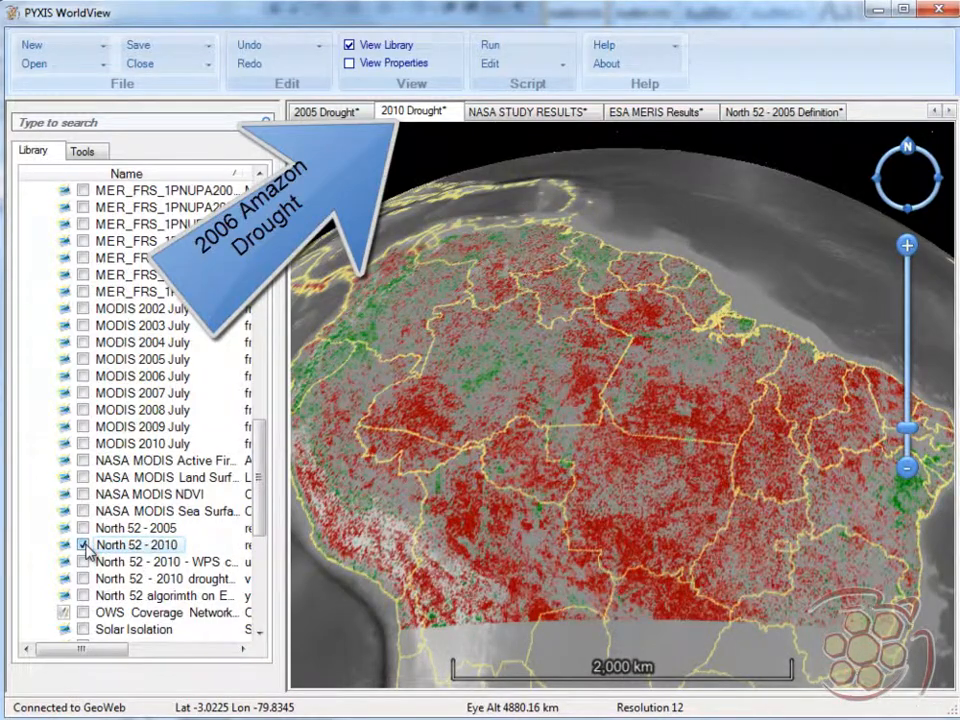
{"action": "left_click", "coordinate": [328, 111]}
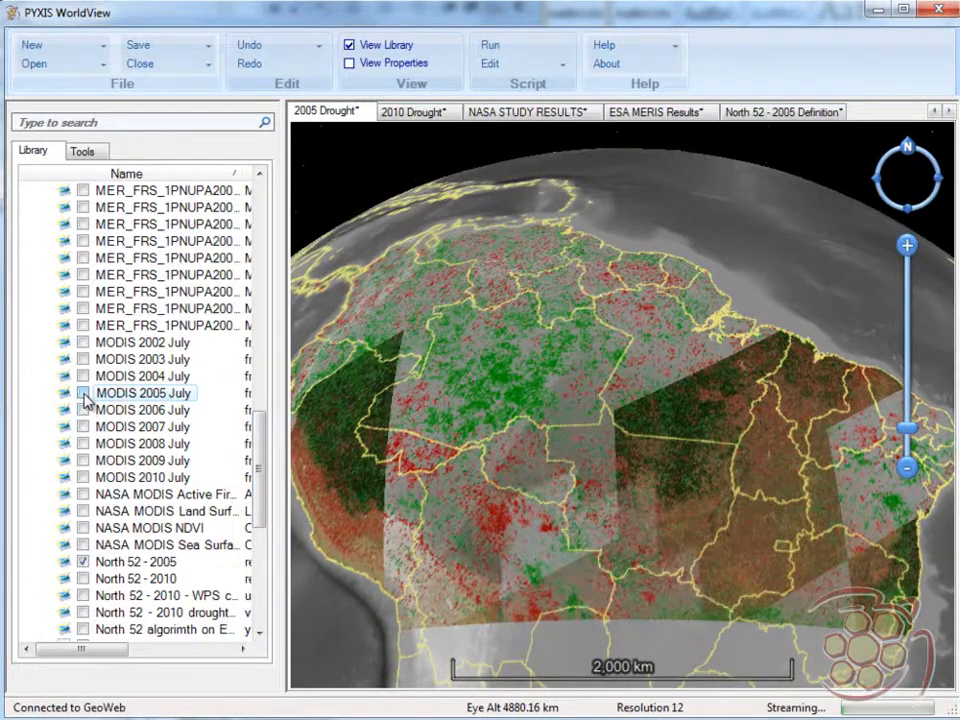
{"action": "left_click", "coordinate": [413, 111]}
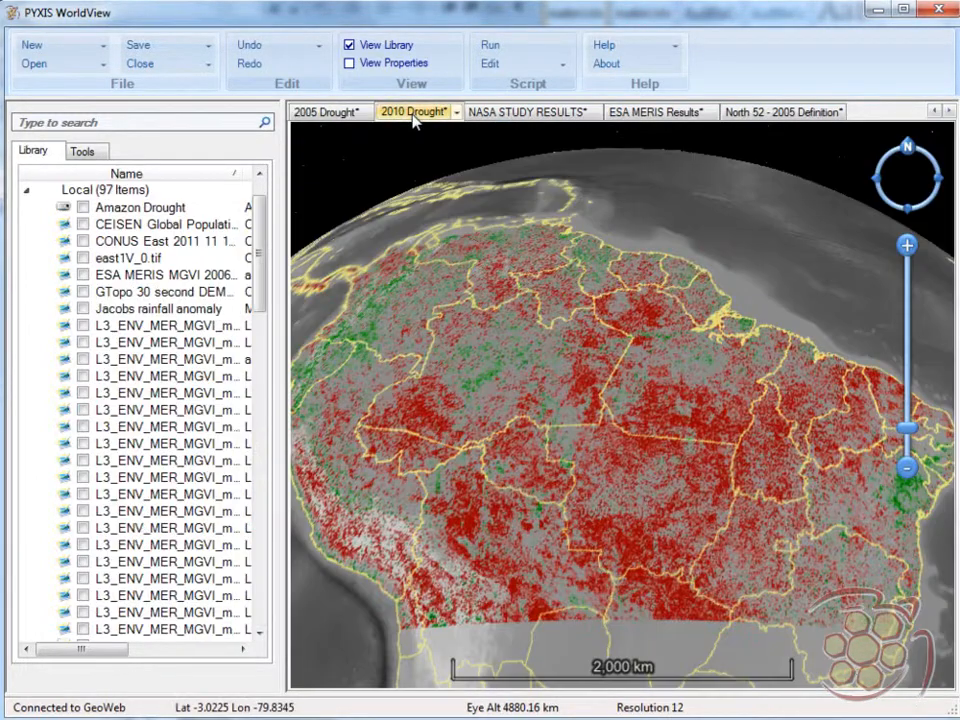
{"action": "left_click", "coordinate": [413, 111]}
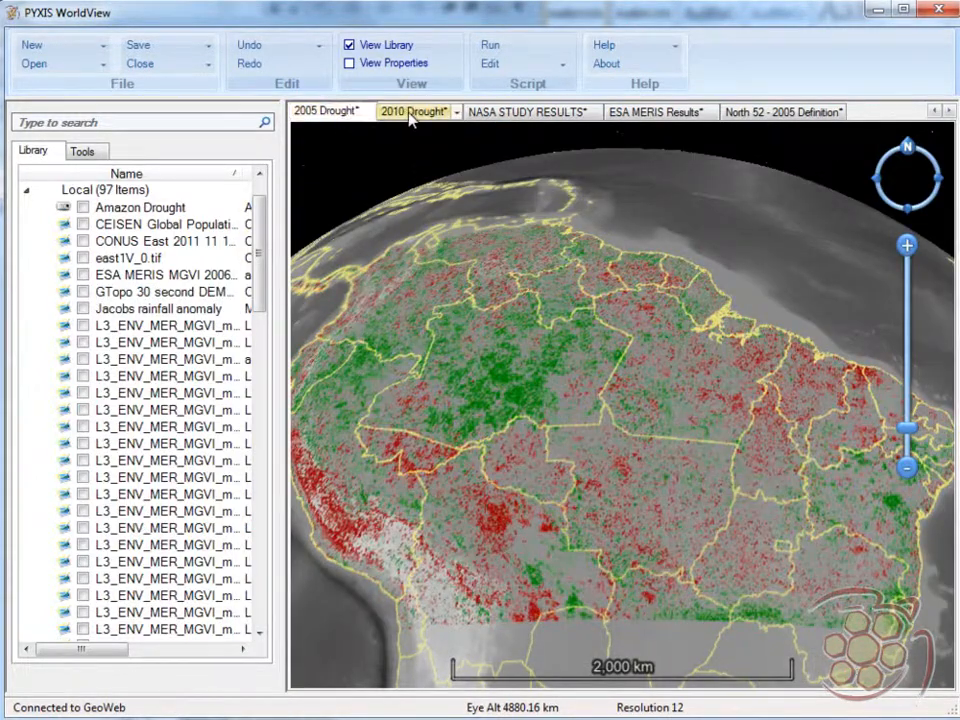
{"action": "left_click", "coordinate": [528, 111]}
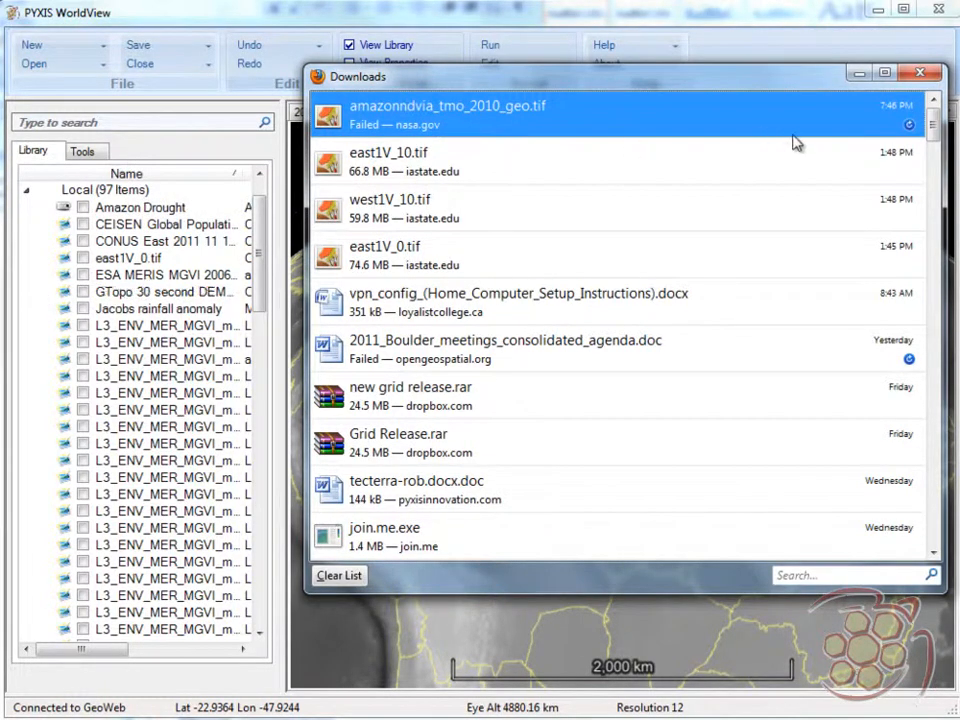
- Display the downloaded amazonndvia_tmo_2010 NDVI layer in the NASA STUDY RESULTS view
{"action": "left_click", "coordinate": [919, 72]}
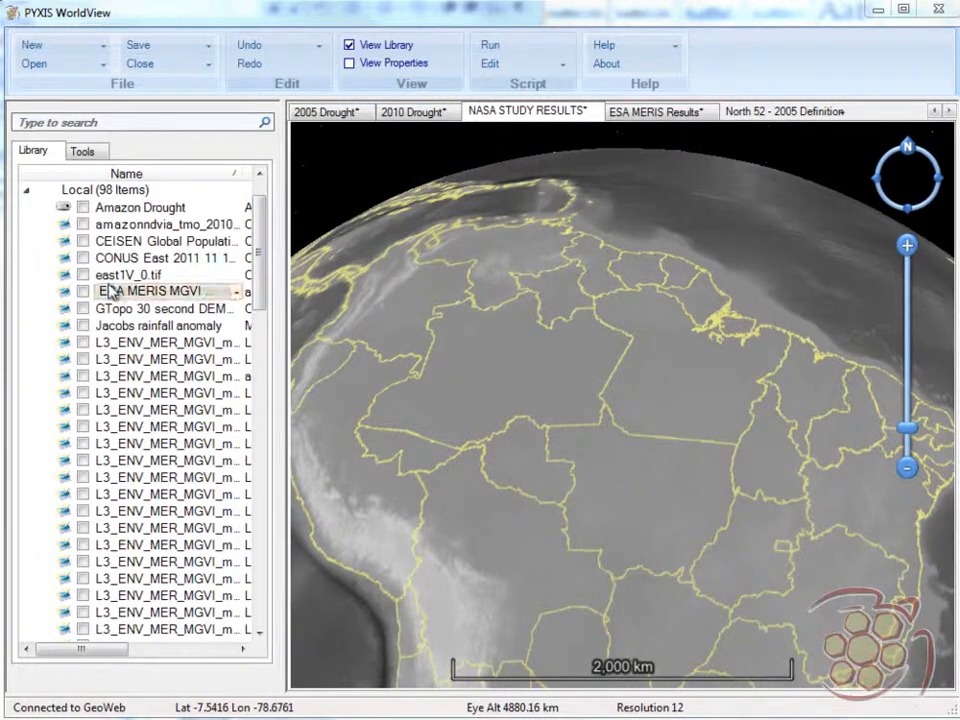
{"action": "left_click", "coordinate": [84, 224]}
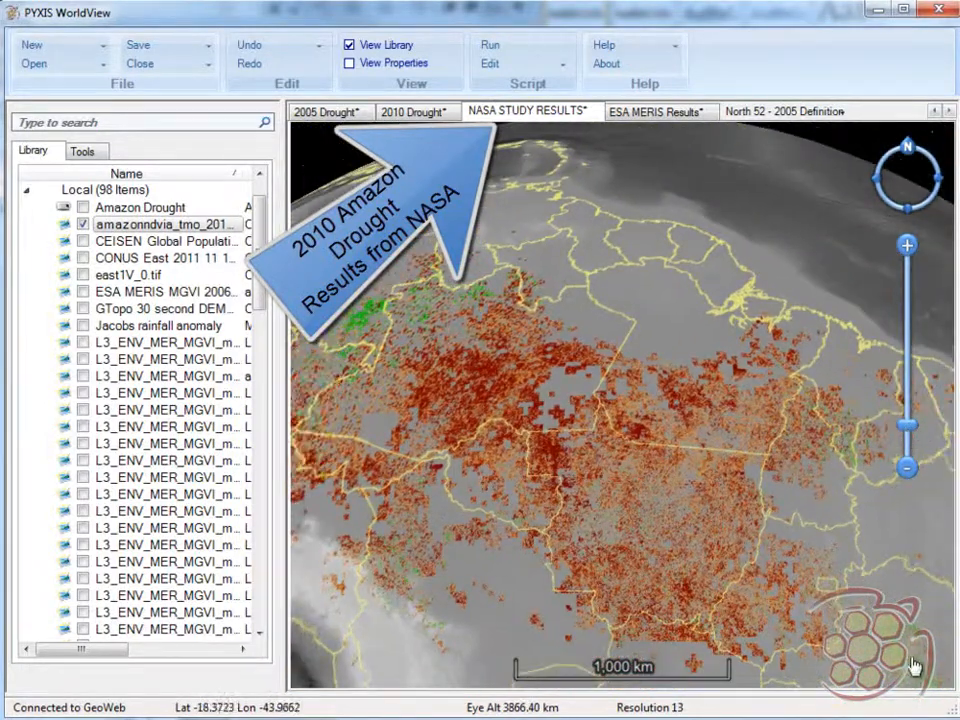
{"action": "scroll", "scroll_direction": "down", "scroll_amount": 3}
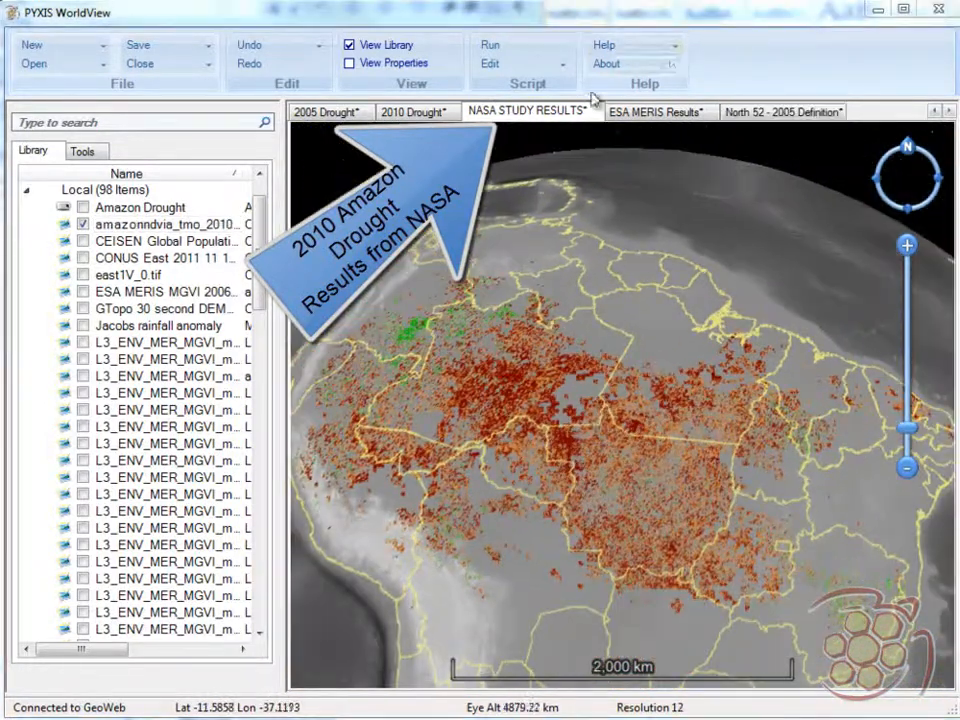
{"action": "left_click", "coordinate": [527, 111]}
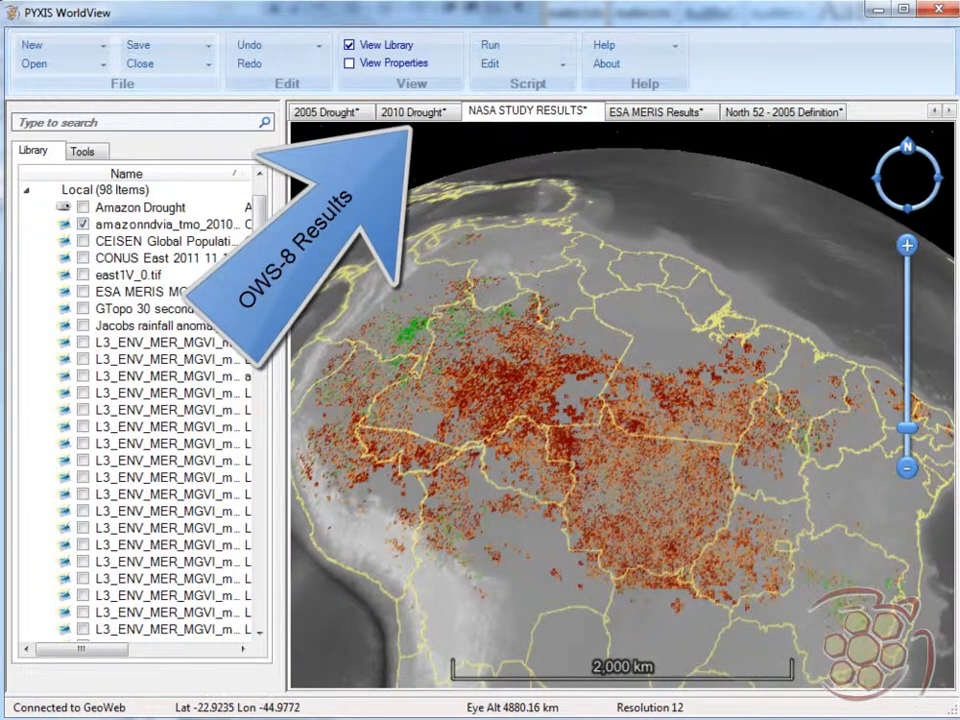
- Overlay the Jacobs rainfall anomaly layer in NASA STUDY RESULTS and 2010 Drought, then view OWS-8 WCS
{"action": "left_click", "coordinate": [84, 376]}
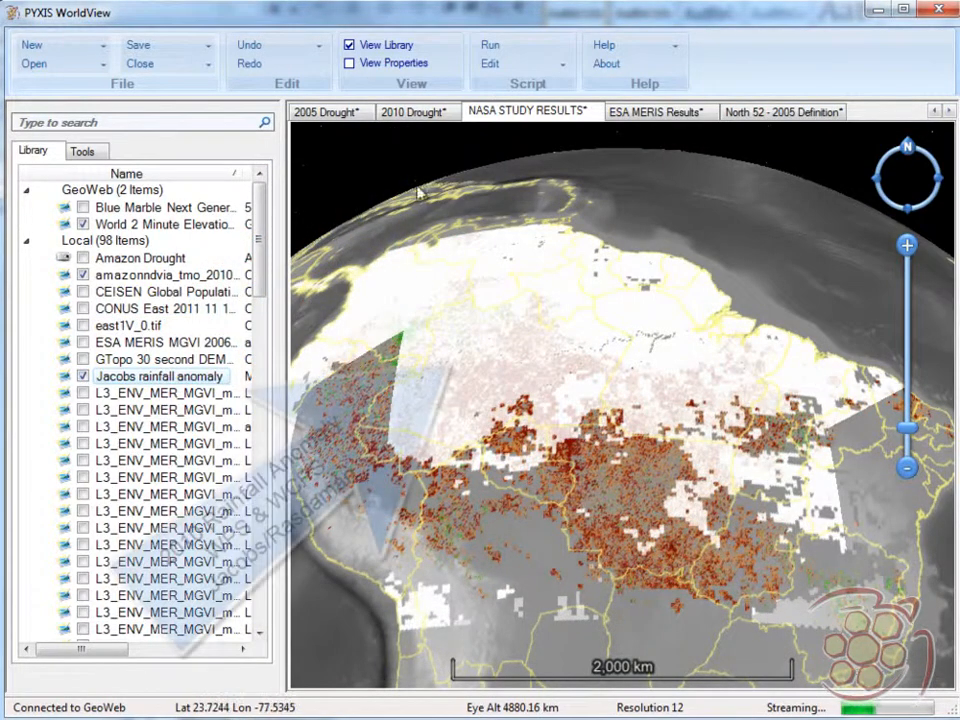
{"action": "left_click", "coordinate": [415, 111]}
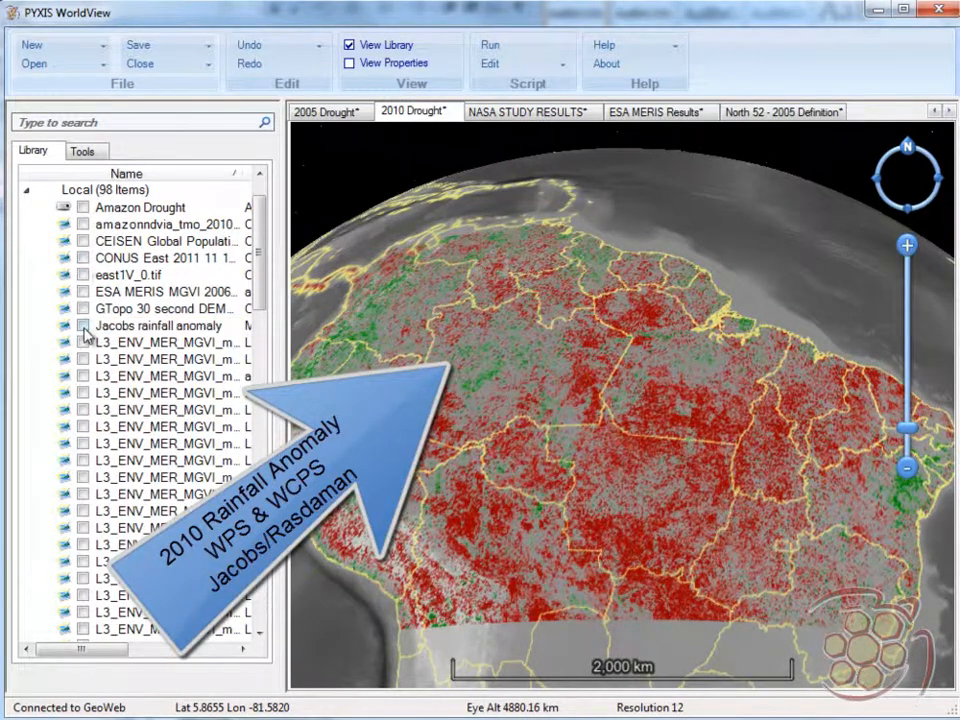
{"action": "left_click", "coordinate": [83, 325]}
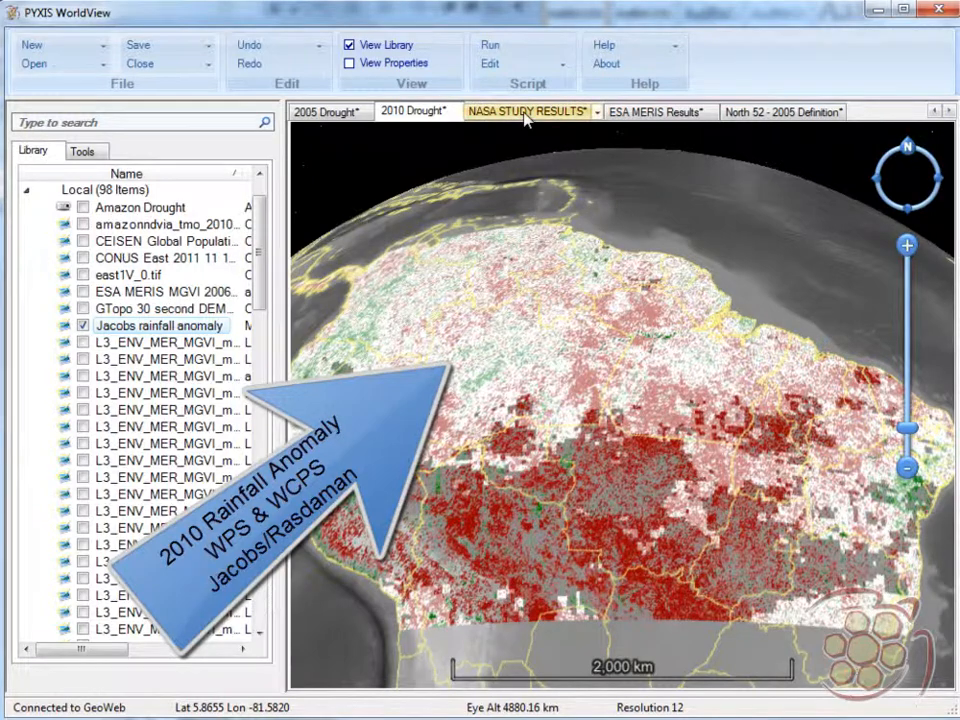
{"action": "left_click", "coordinate": [413, 111]}
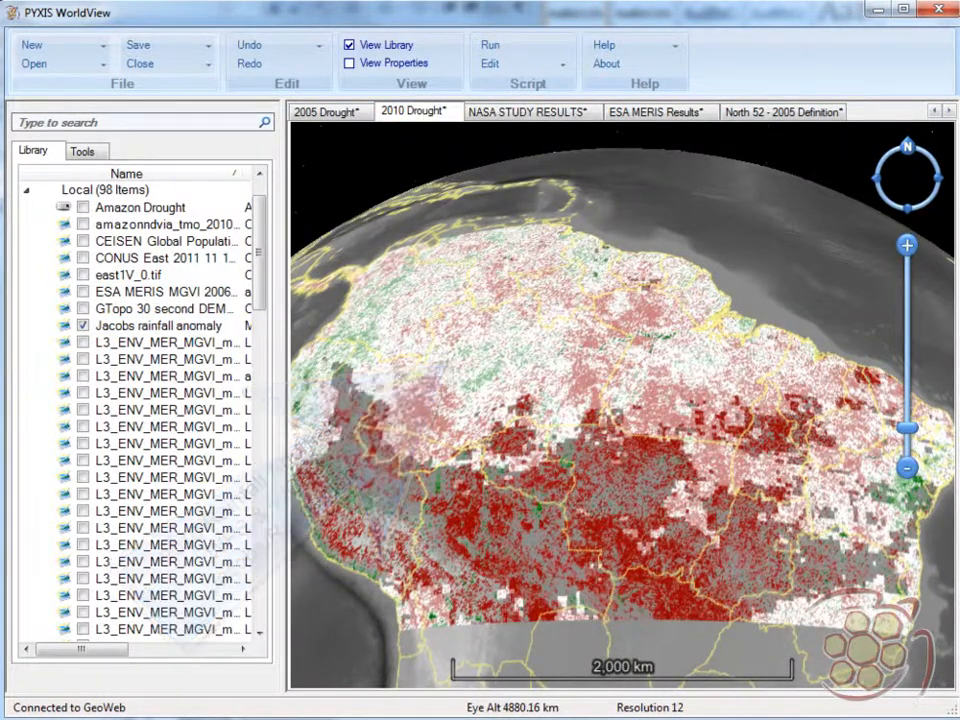
{"action": "left_click", "coordinate": [83, 325]}
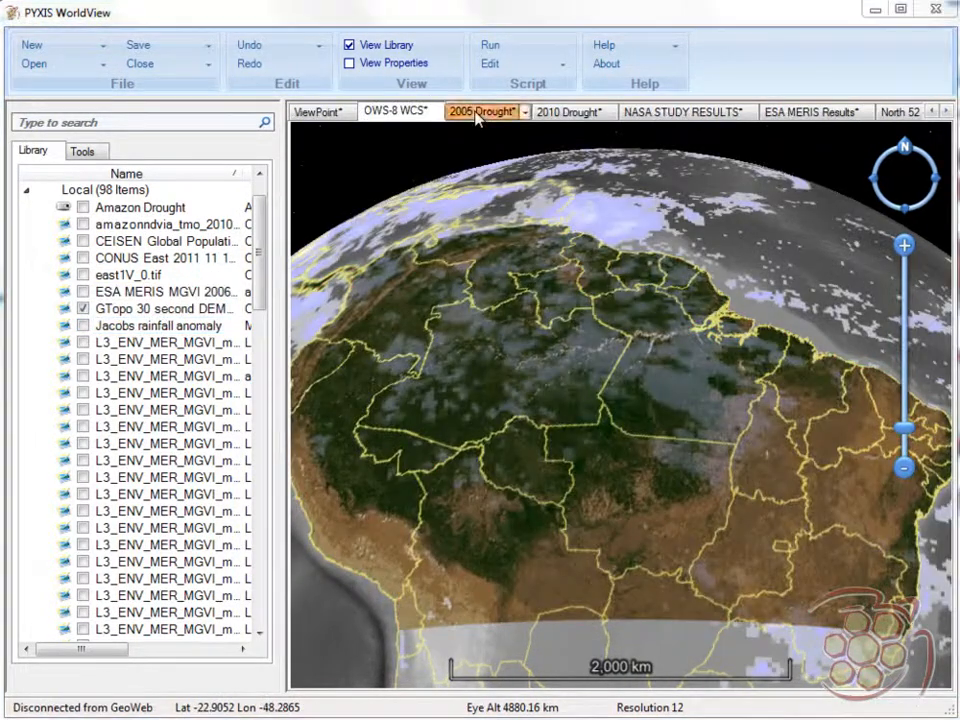
- Inspect the North 52 - 2010 - WPS chain pipeline tab, then return to 2010 Drought
{"action": "left_click", "coordinate": [571, 111]}
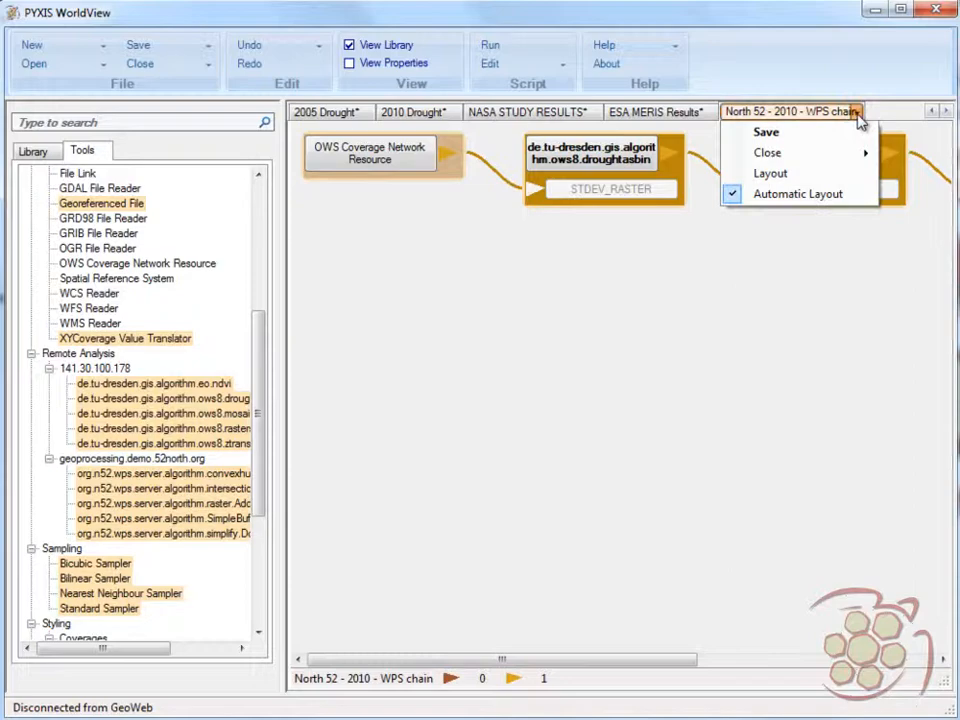
{"action": "left_click", "coordinate": [412, 111]}
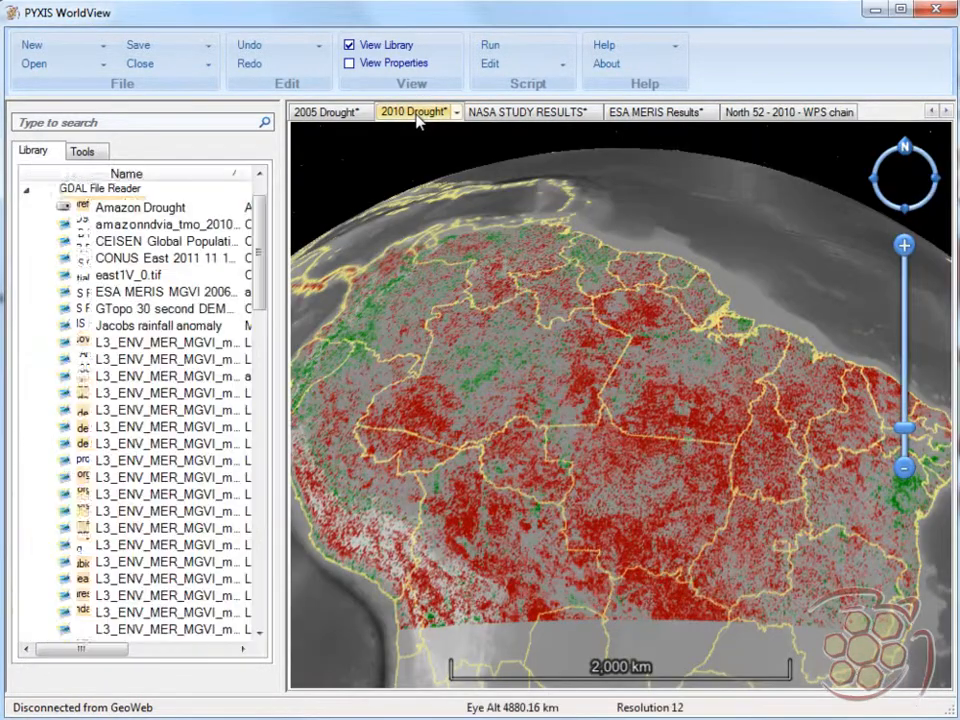
- Swap the North 52 - 2010 layer for North 52 - 2010 - WPS chain in 2010 Drought
{"action": "scroll", "scroll_direction": "down", "scroll_amount": 3}
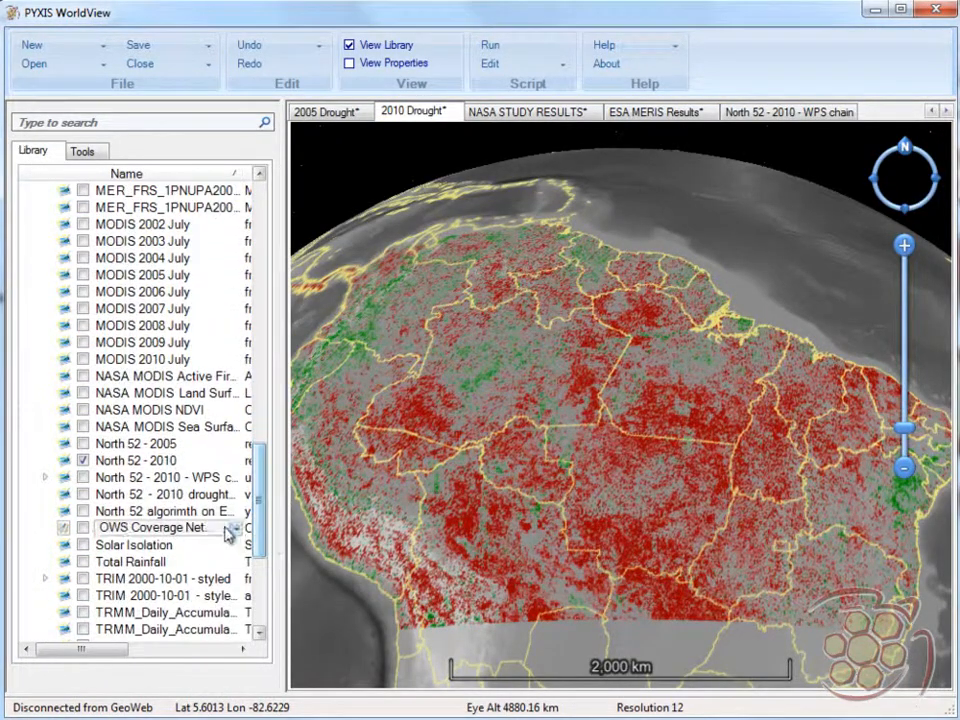
{"action": "left_click", "coordinate": [84, 477]}
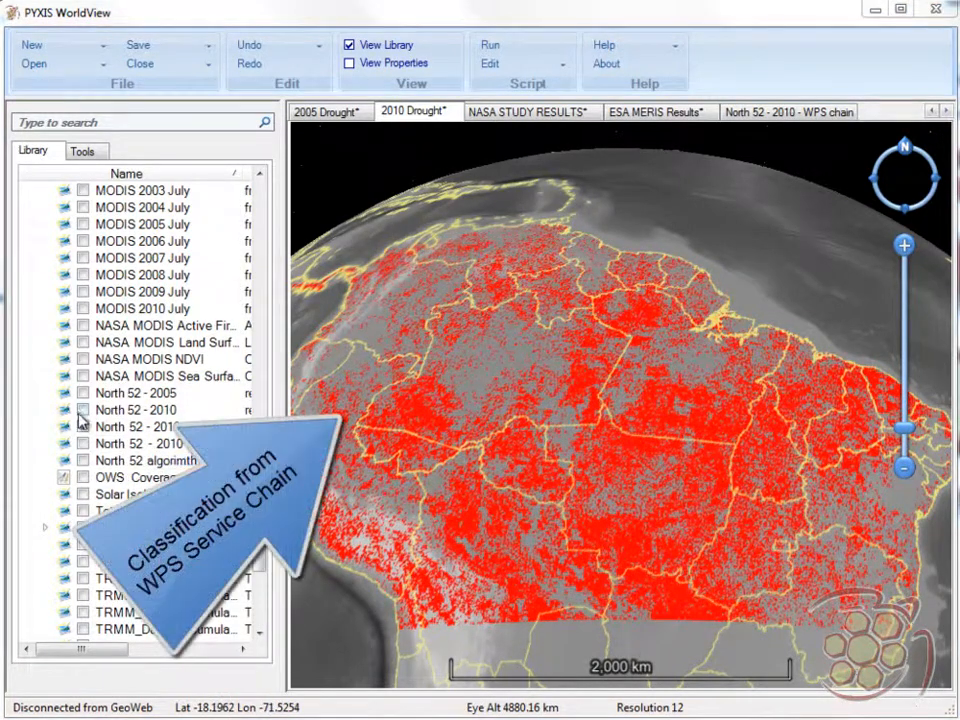
{"action": "left_click", "coordinate": [135, 410]}
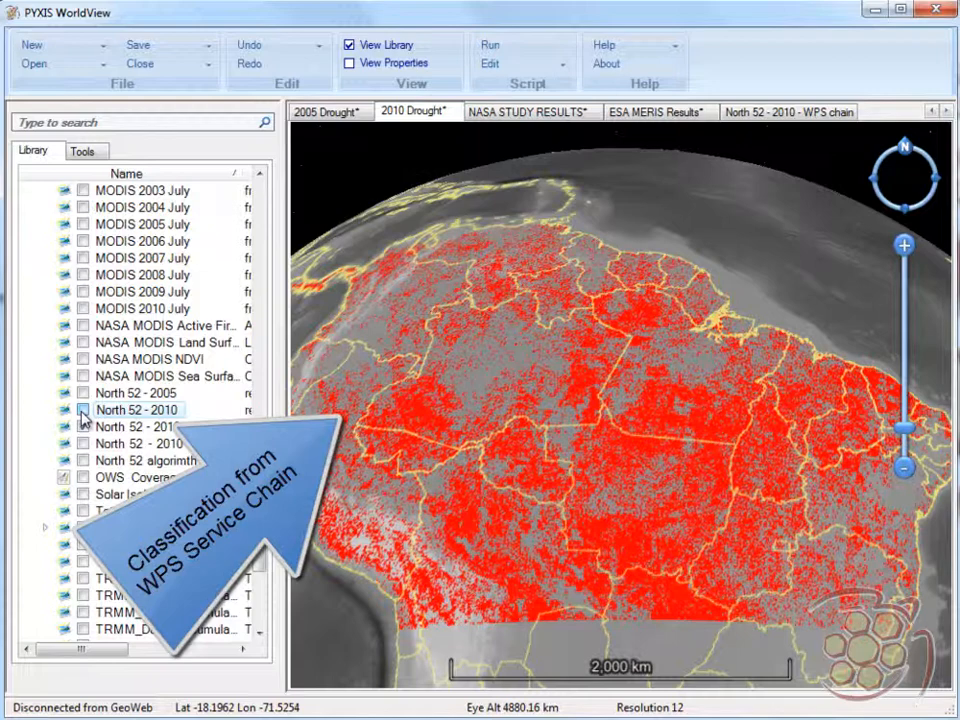
{"action": "left_click", "coordinate": [83, 410]}
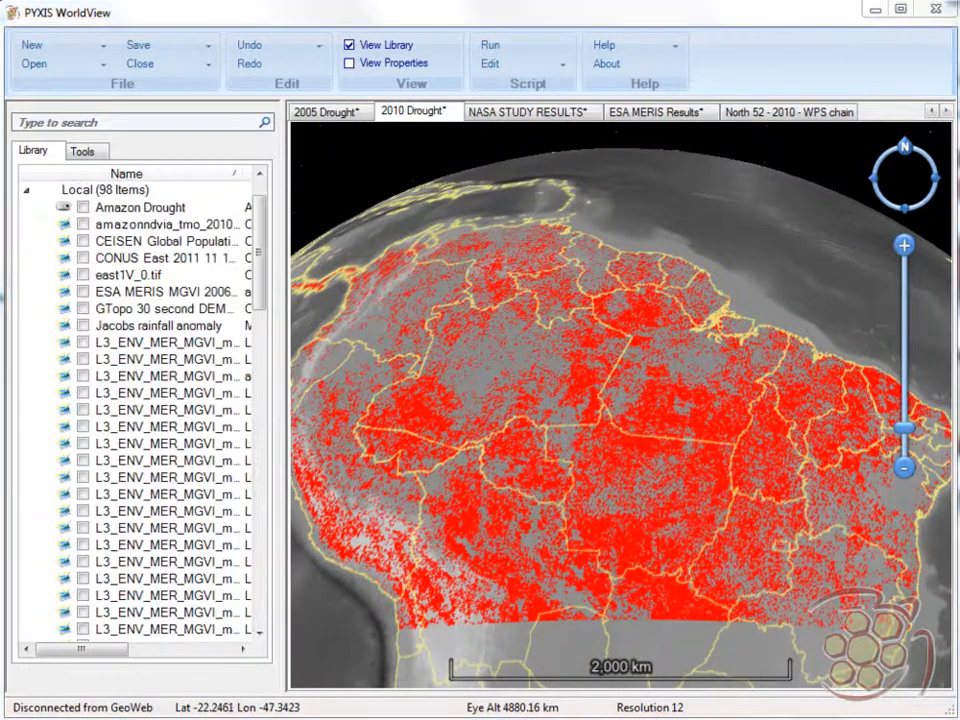
- Show the North 52 algorithm on ESA MERIS layer and rotate the globe toward Africa
{"action": "left_click", "coordinate": [655, 111]}
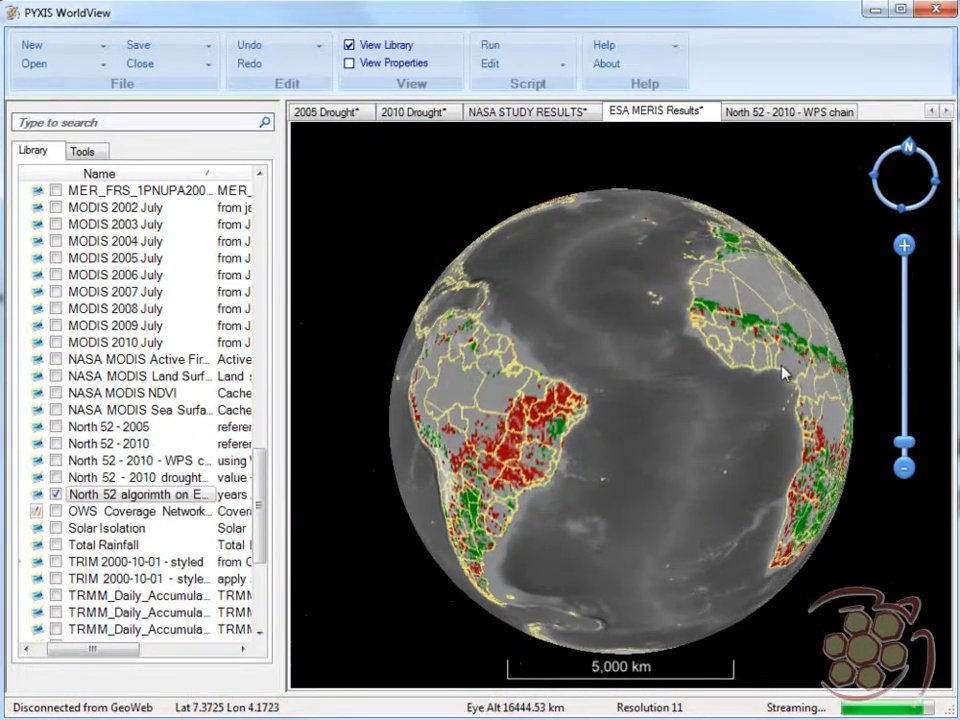
{"action": "left_click_drag", "start_coordinate": [785, 372], "coordinate": [735, 582]}
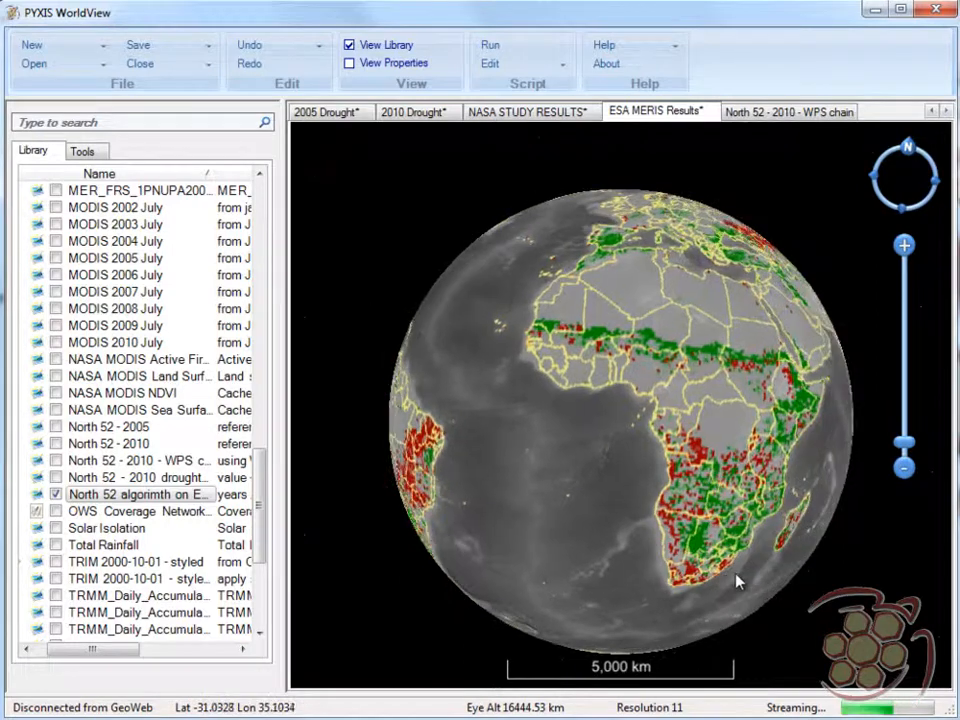